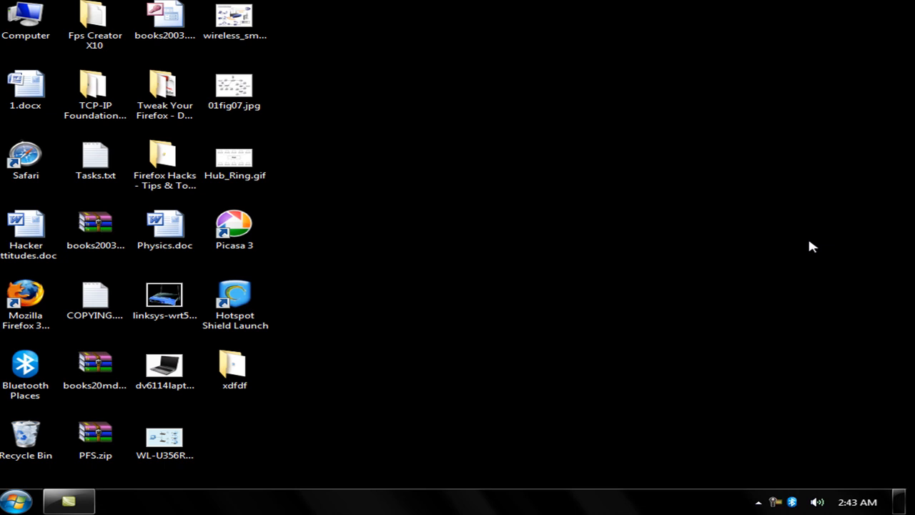
mouse_move(793, 336)
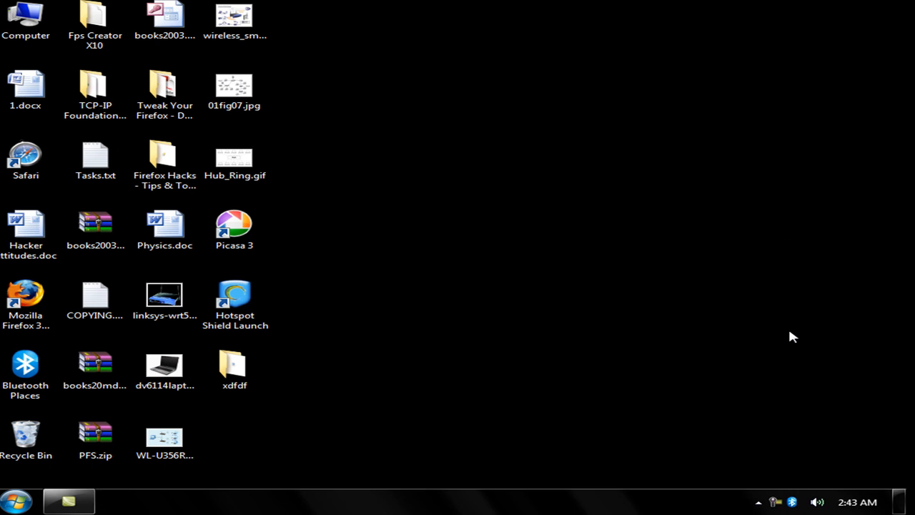
View the wireless adapter network diagram picture and close the viewer
double_click(163, 437)
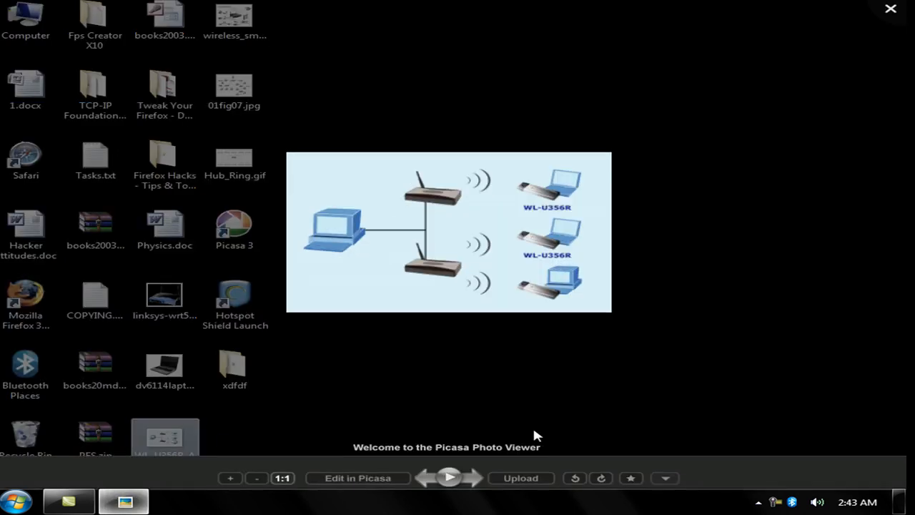
left_click(228, 478)
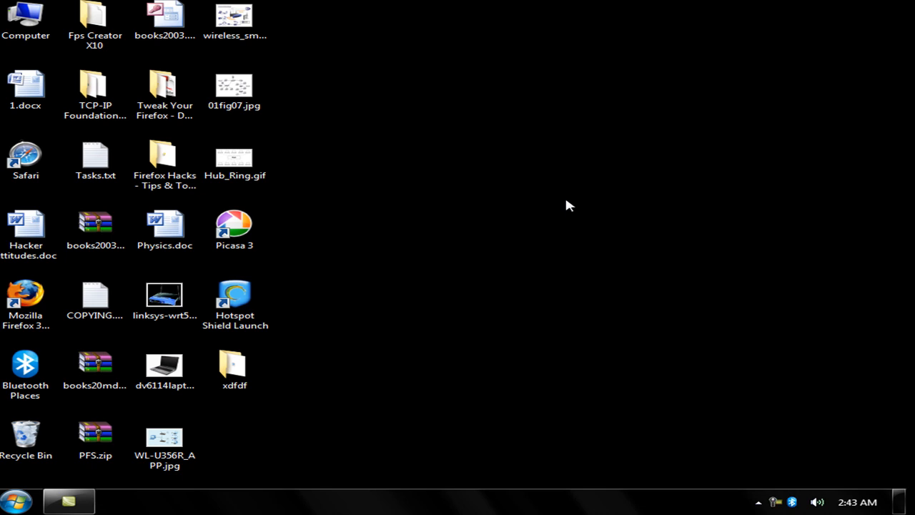
left_click(14, 495)
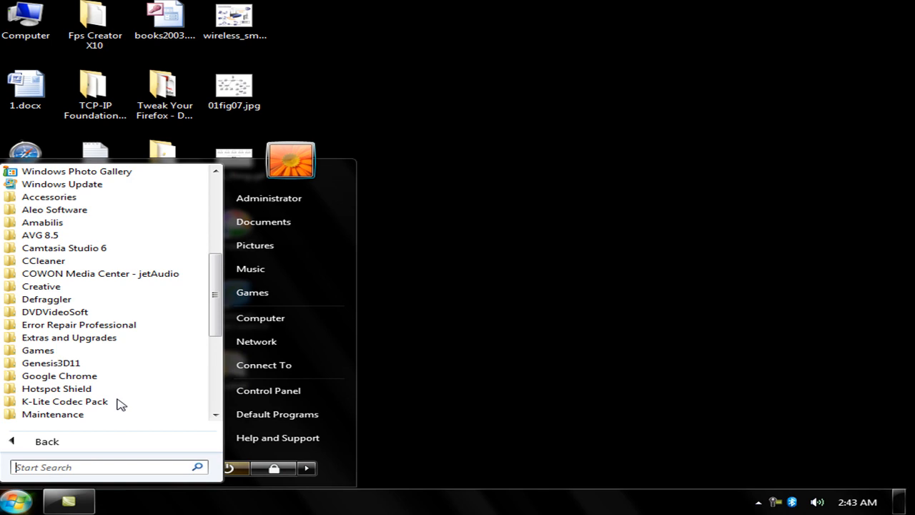
Run ipconfig /all in a Command Prompt window from Accessories
left_click(49, 197)
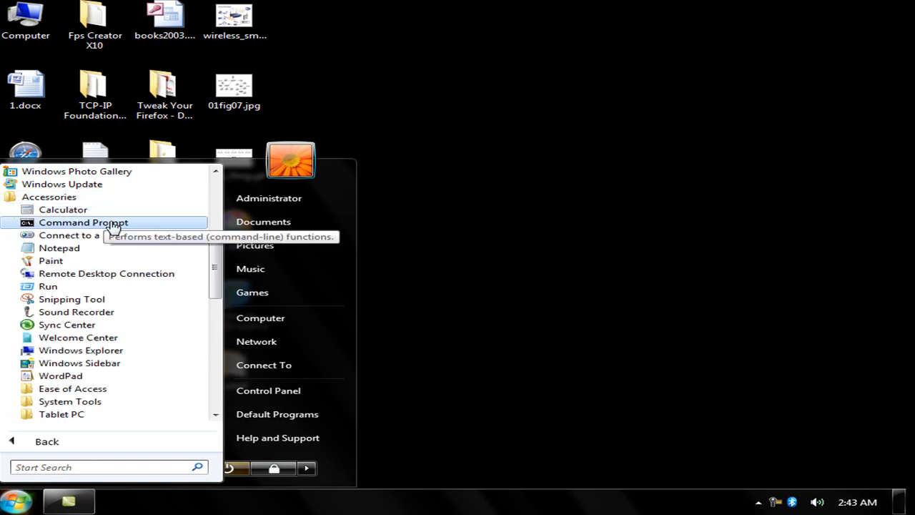
left_click(83, 223)
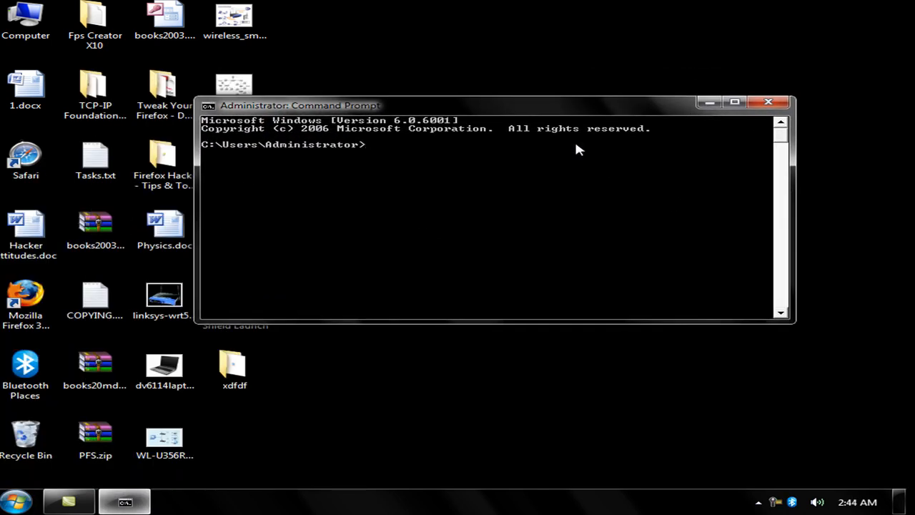
type("ip")
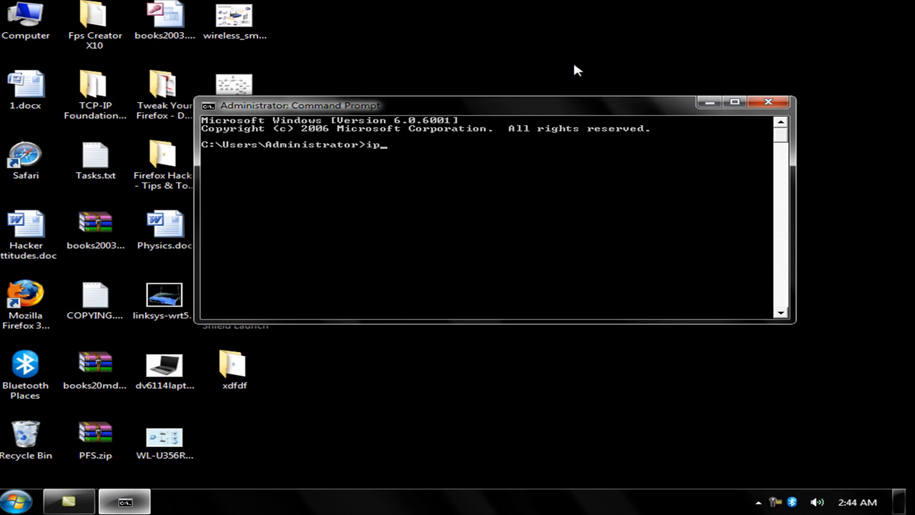
type("conf")
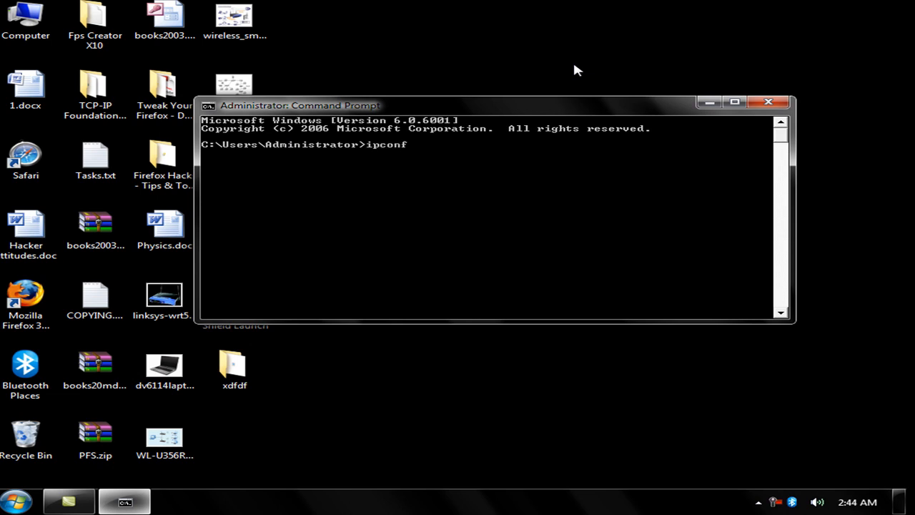
type("ig")
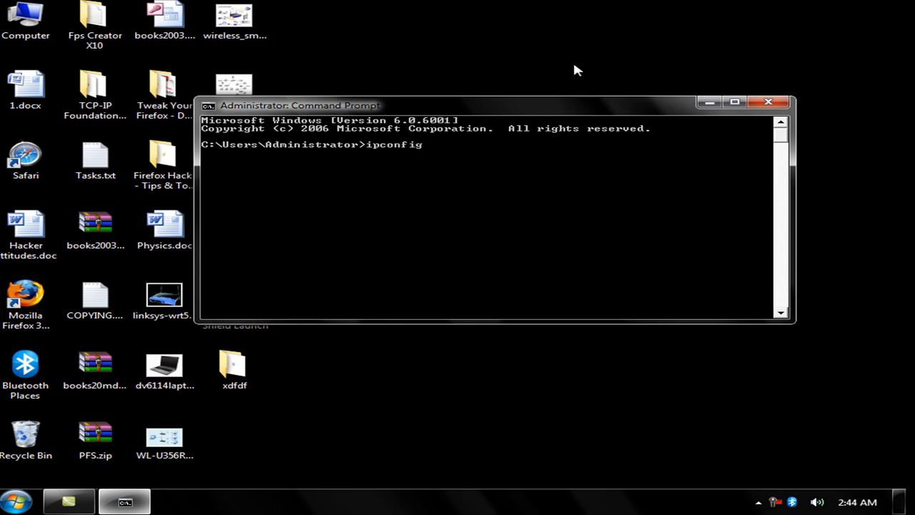
type("/all")
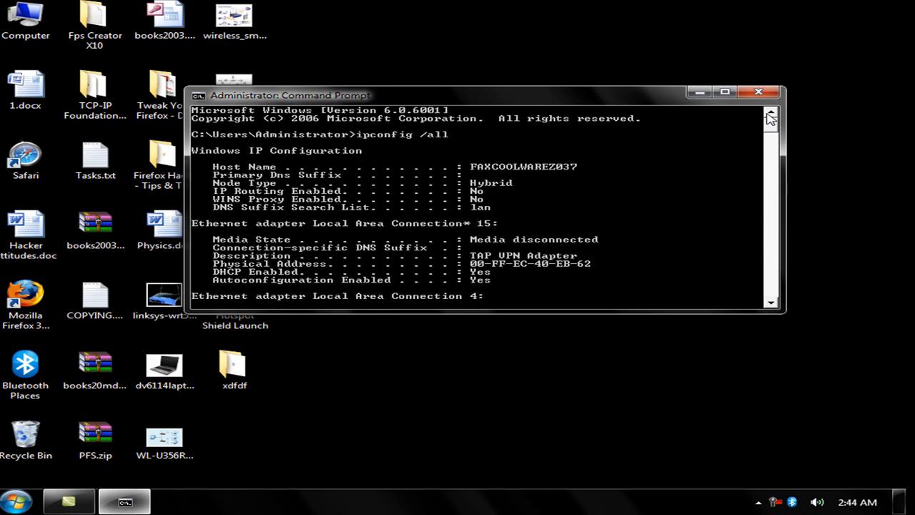
Review the Local Area Connection details (IPv4 192.168.1.64, gateway 192.168.1.254) and put the window away
scroll("down", 3)
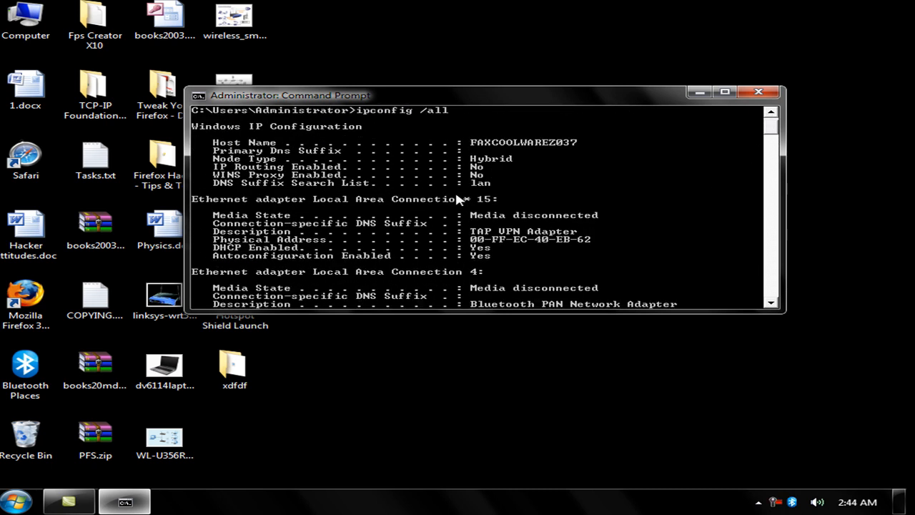
scroll("down", 3)
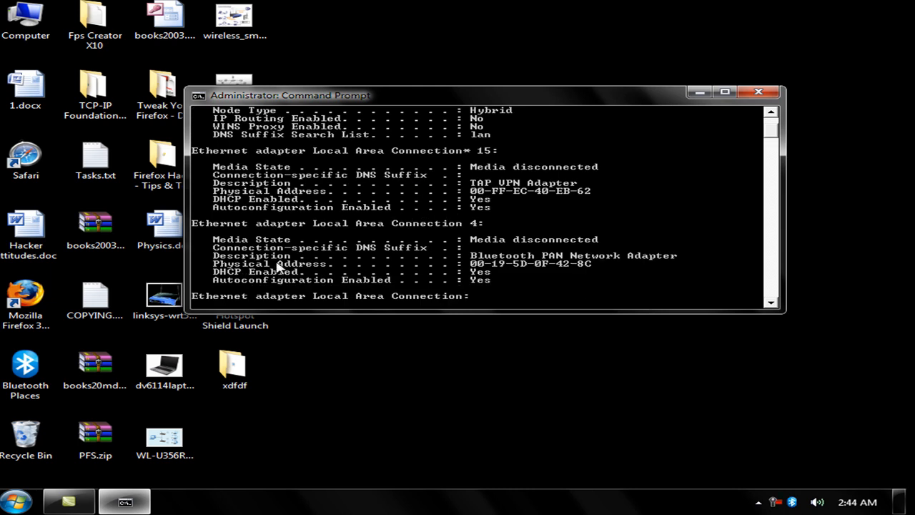
mouse_move(317, 267)
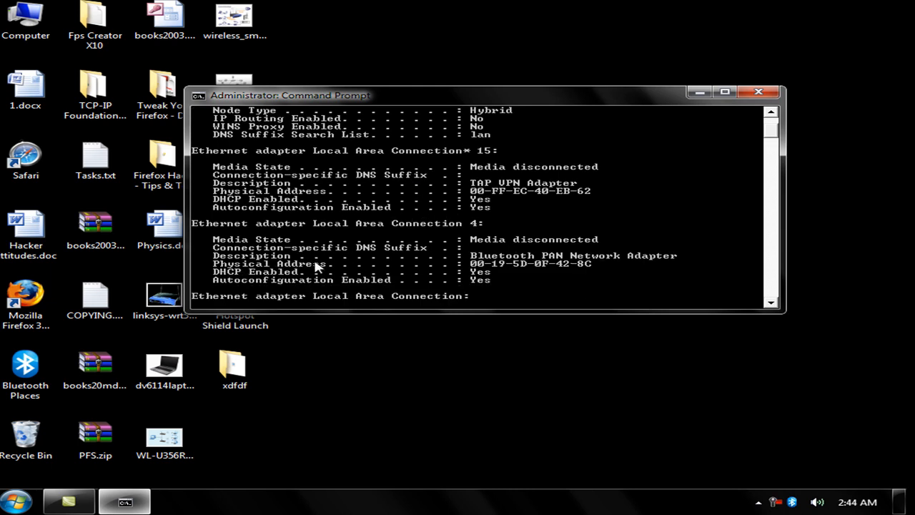
scroll("down", 3)
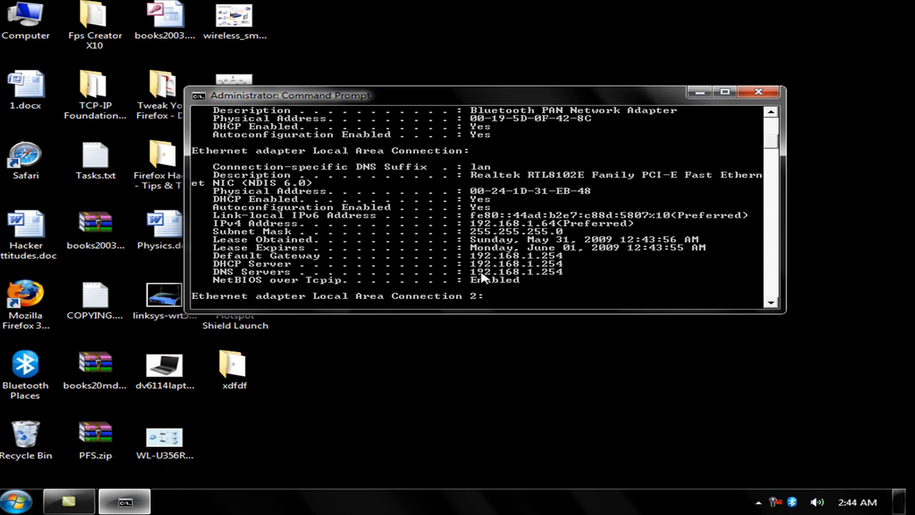
mouse_move(532, 281)
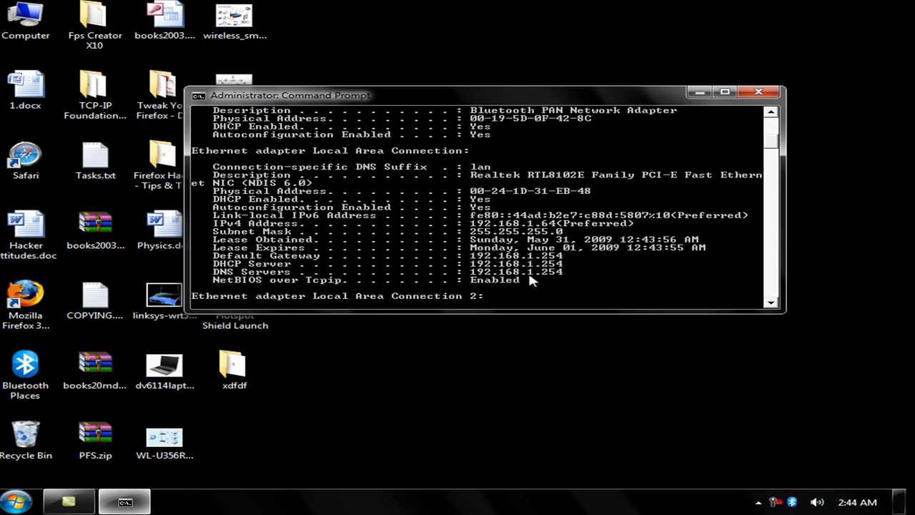
mouse_move(475, 281)
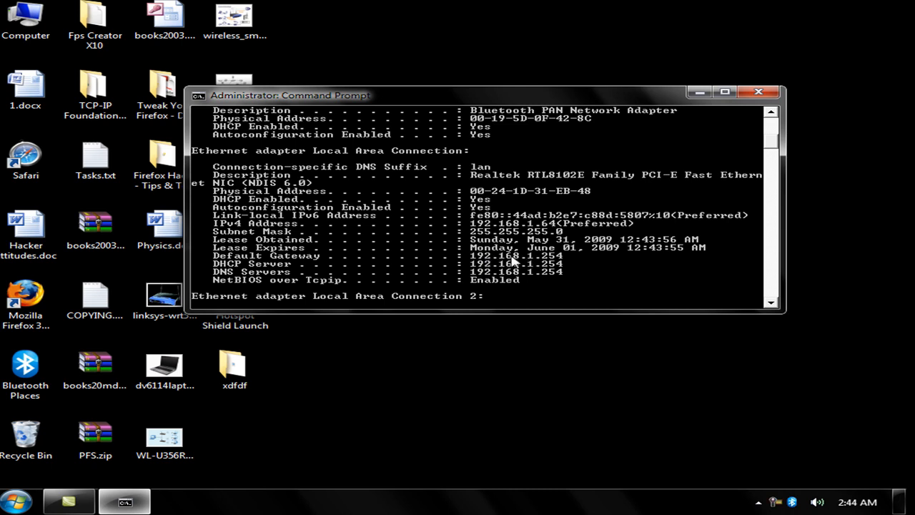
mouse_move(561, 261)
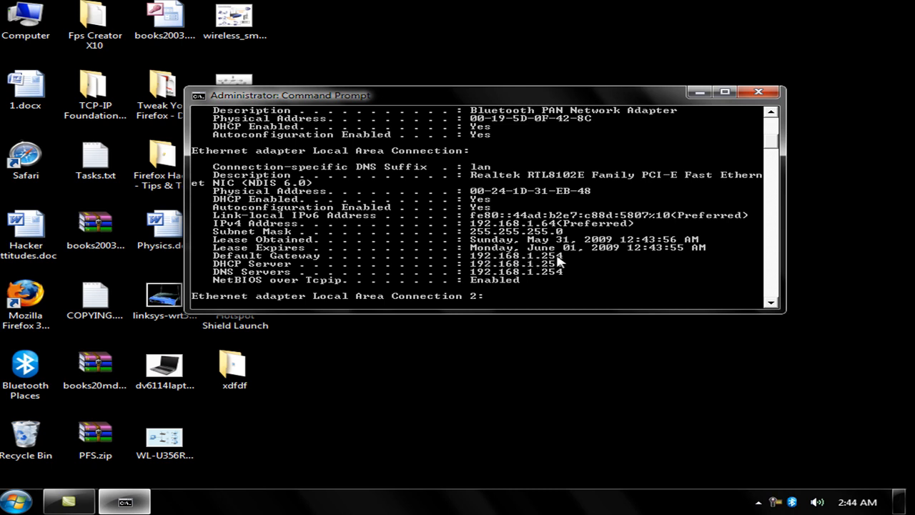
mouse_move(446, 232)
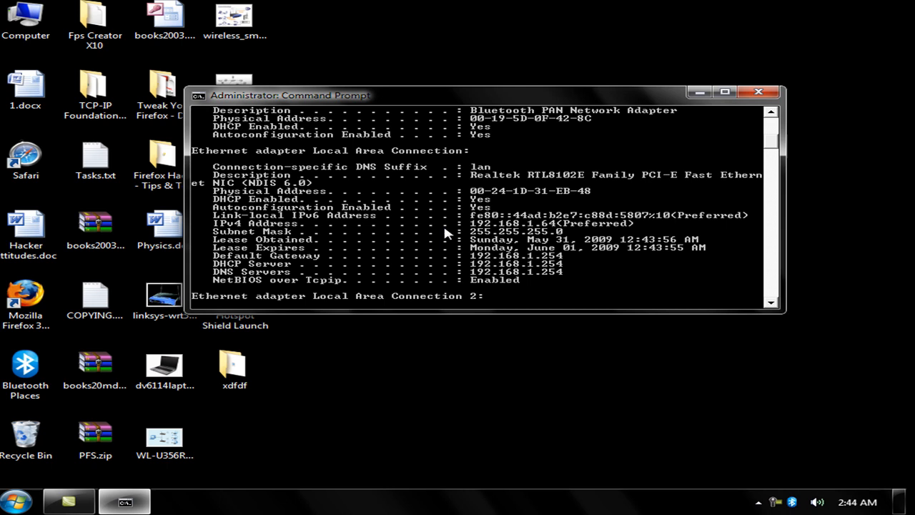
mouse_move(487, 232)
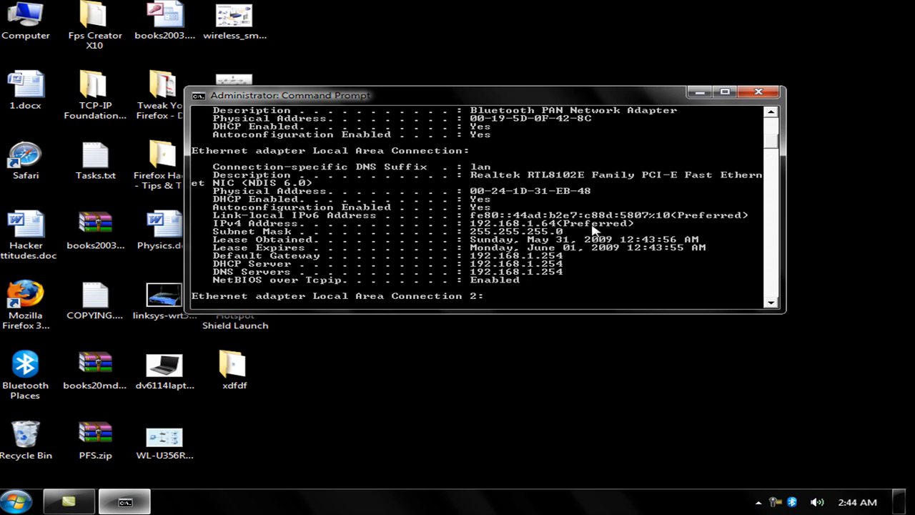
mouse_move(537, 278)
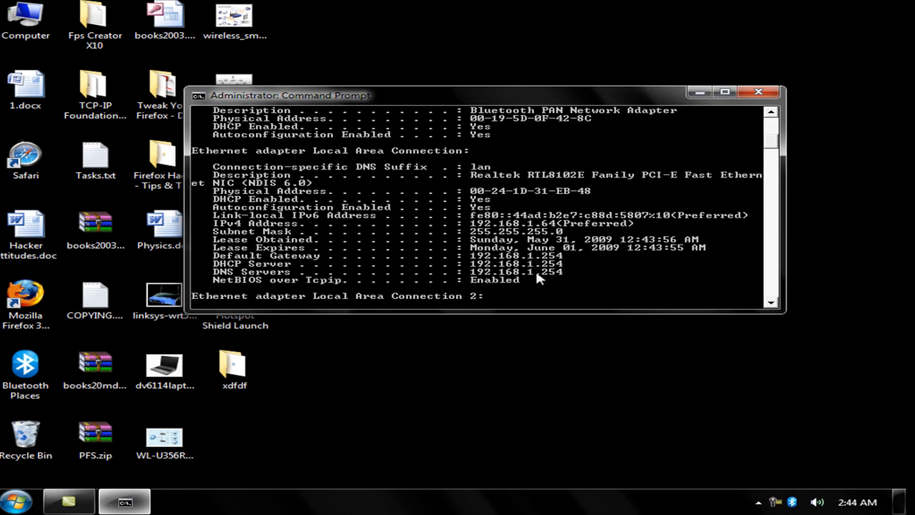
mouse_move(535, 263)
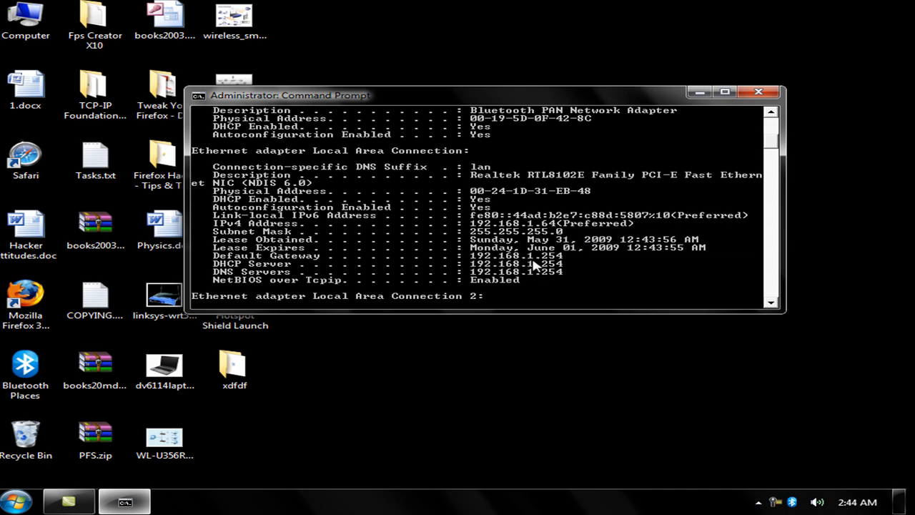
mouse_move(540, 264)
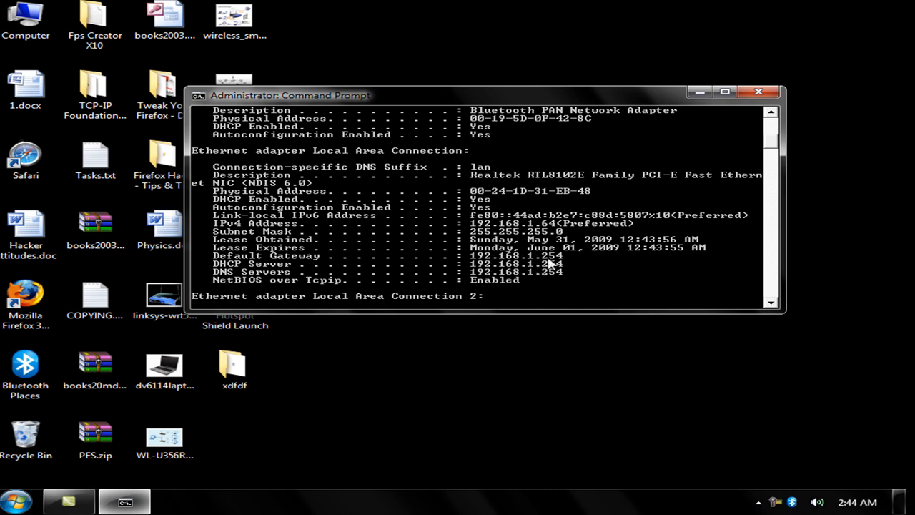
mouse_move(273, 286)
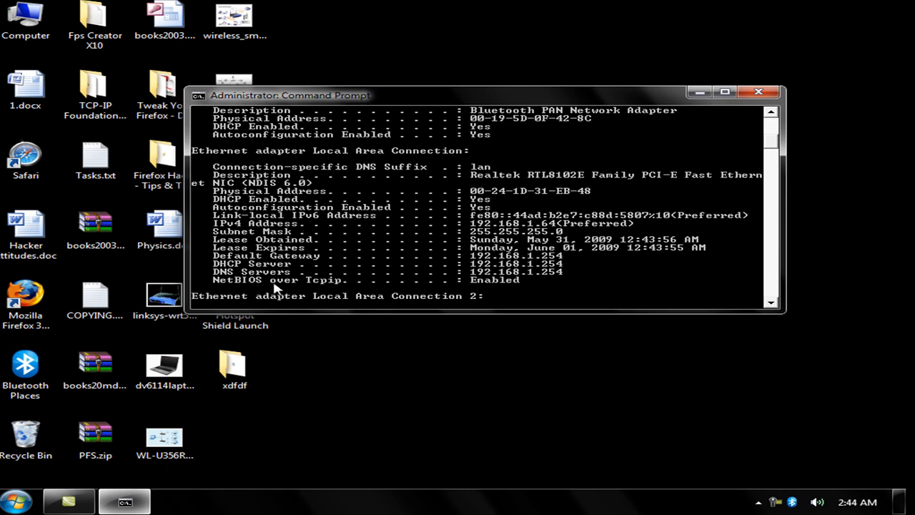
mouse_move(227, 274)
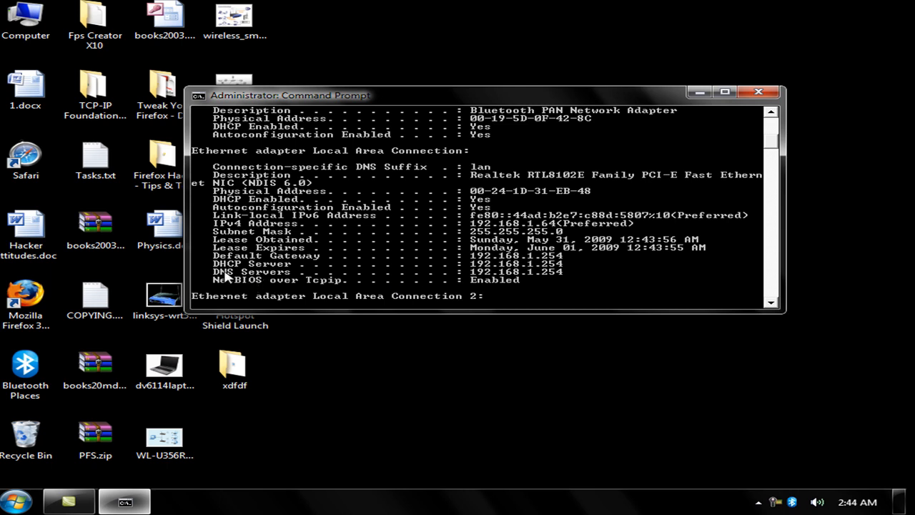
mouse_move(565, 277)
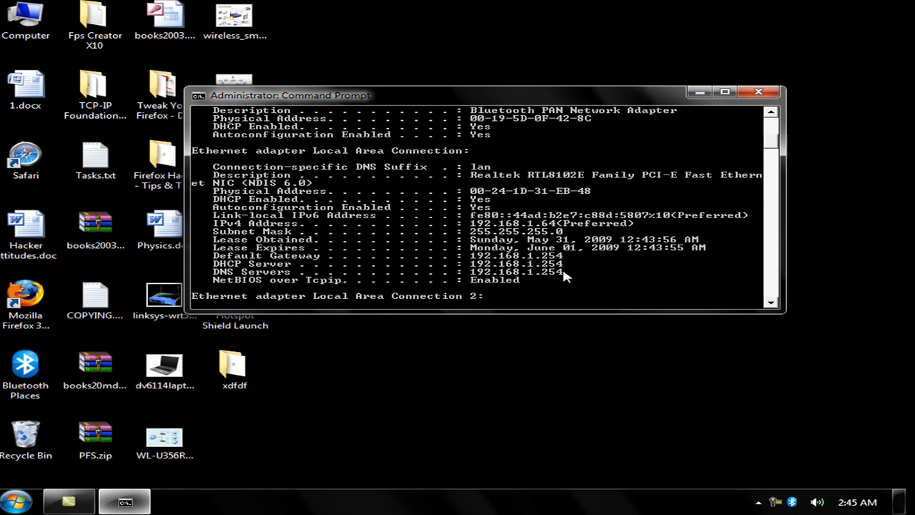
mouse_move(455, 246)
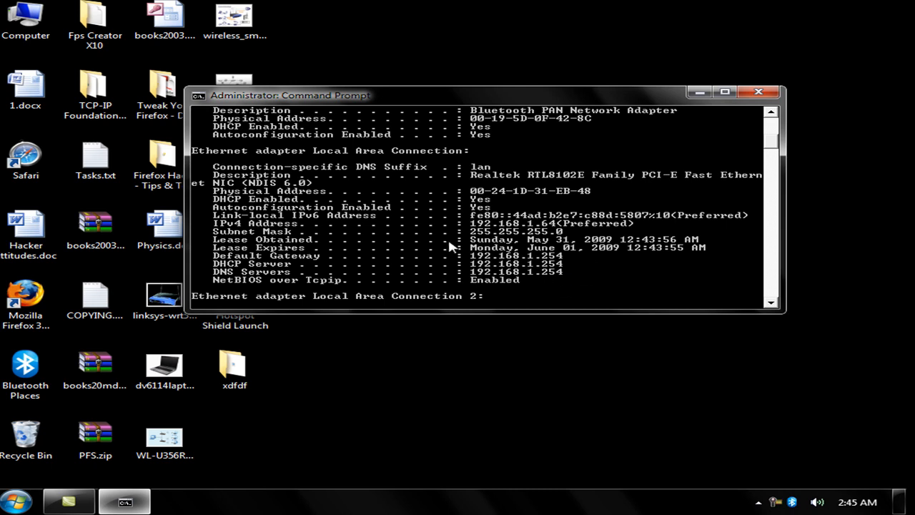
left_click(16, 498)
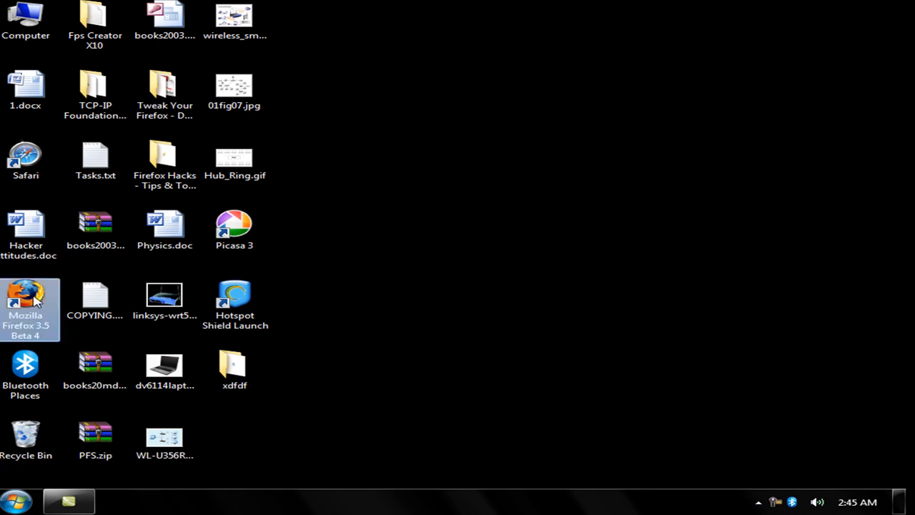
Browse to 192.168.1.254 in Firefox and log in to the Thomson gateway
double_click(27, 293)
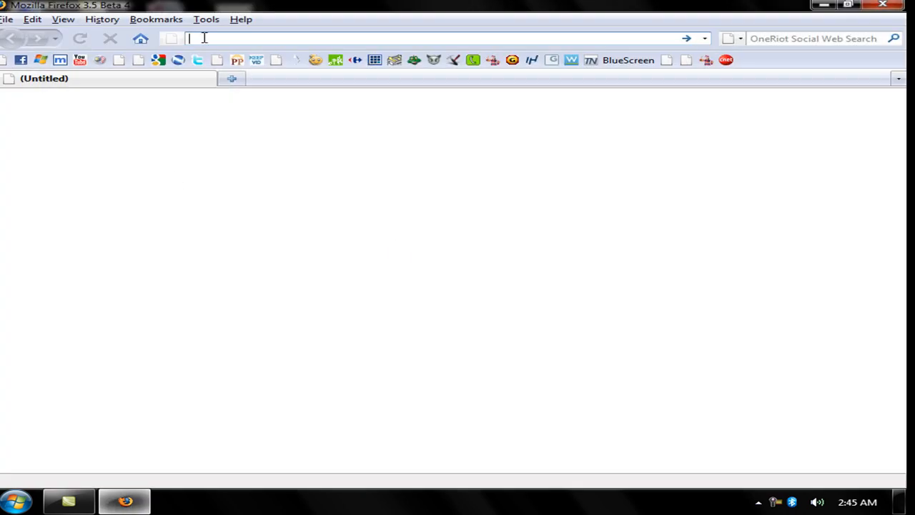
type("192.168.1.254")
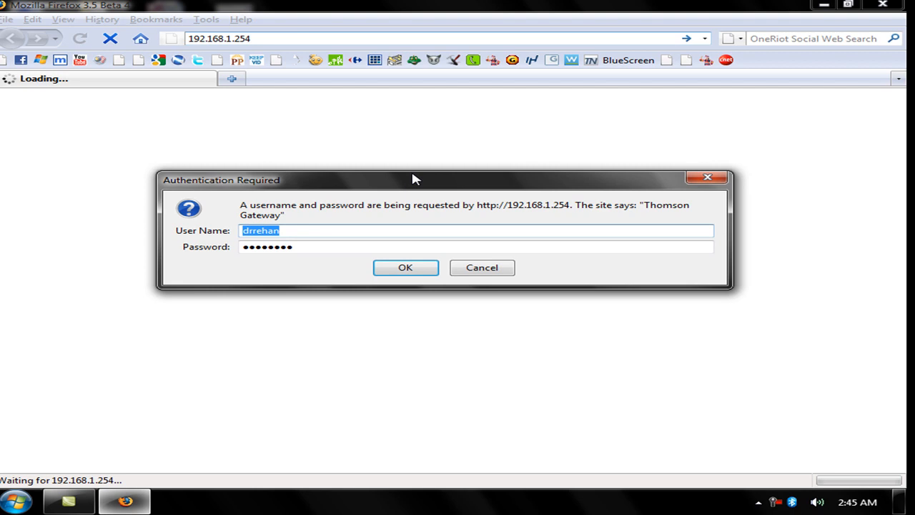
left_click_drag(415, 180, 412, 155)
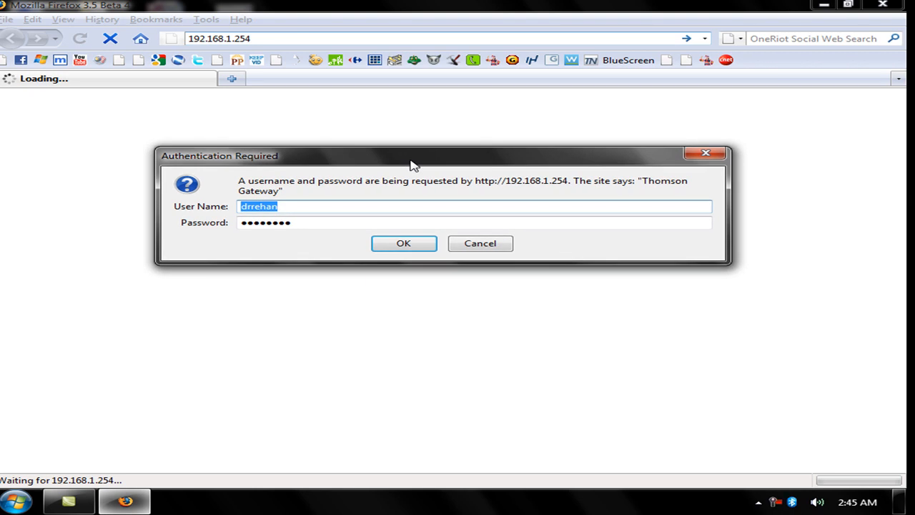
left_click(403, 243)
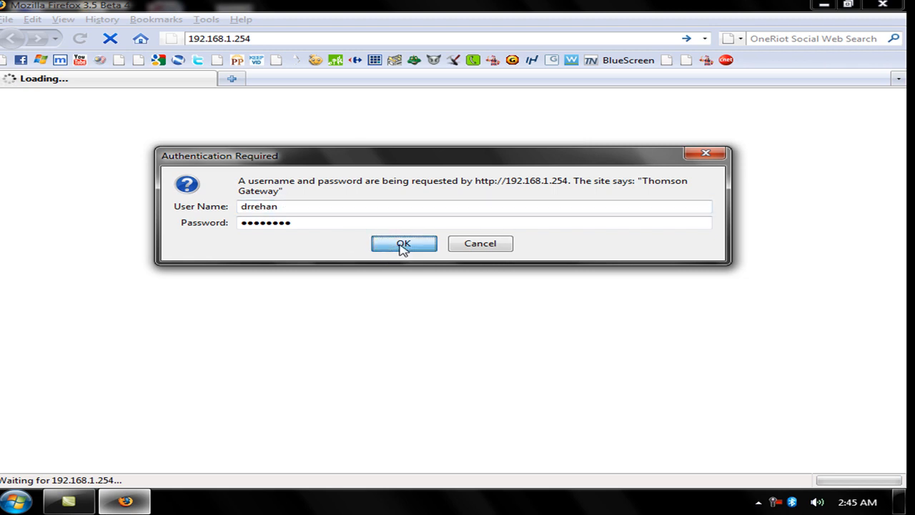
left_click(403, 244)
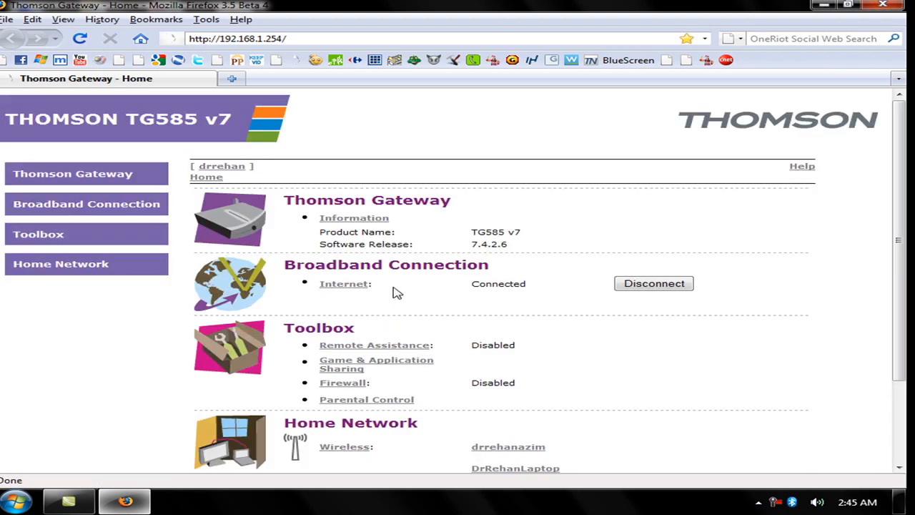
mouse_move(423, 311)
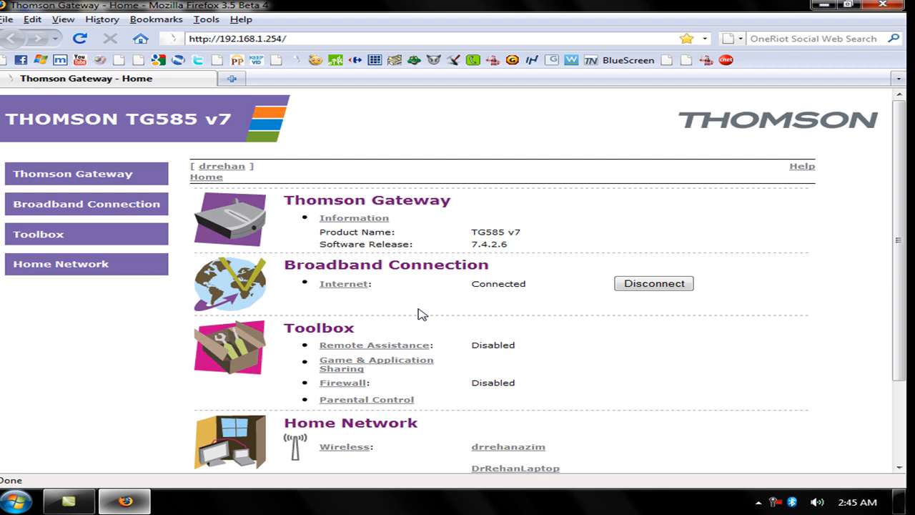
Go to Toolbox and view the Firewall overview showing security level Disabled
left_click(39, 235)
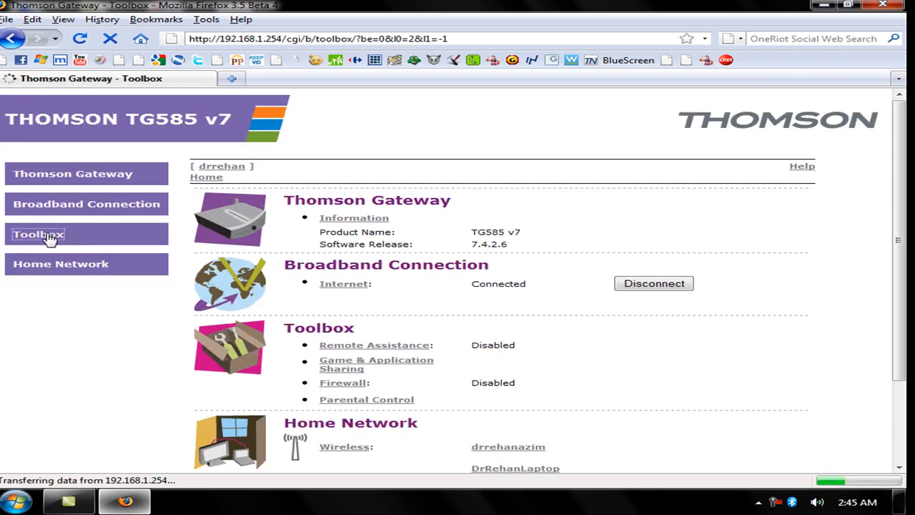
left_click(37, 235)
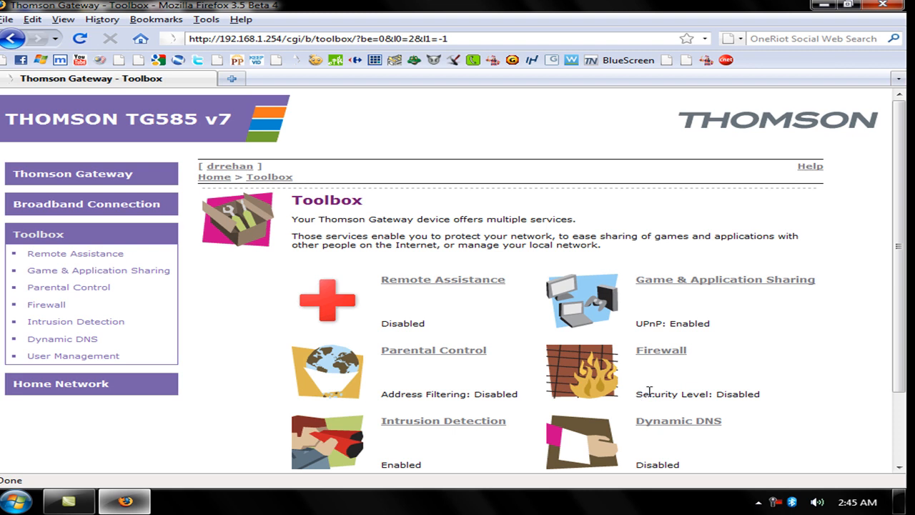
left_click(661, 351)
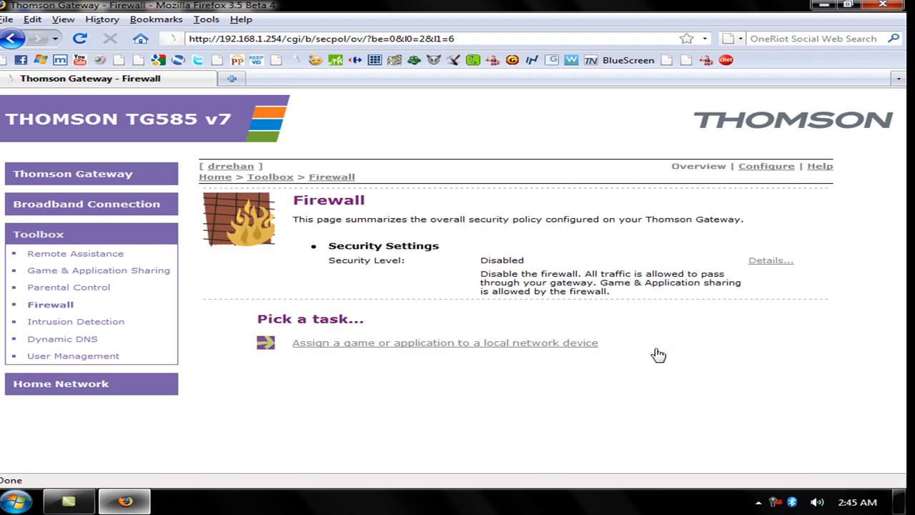
mouse_move(766, 172)
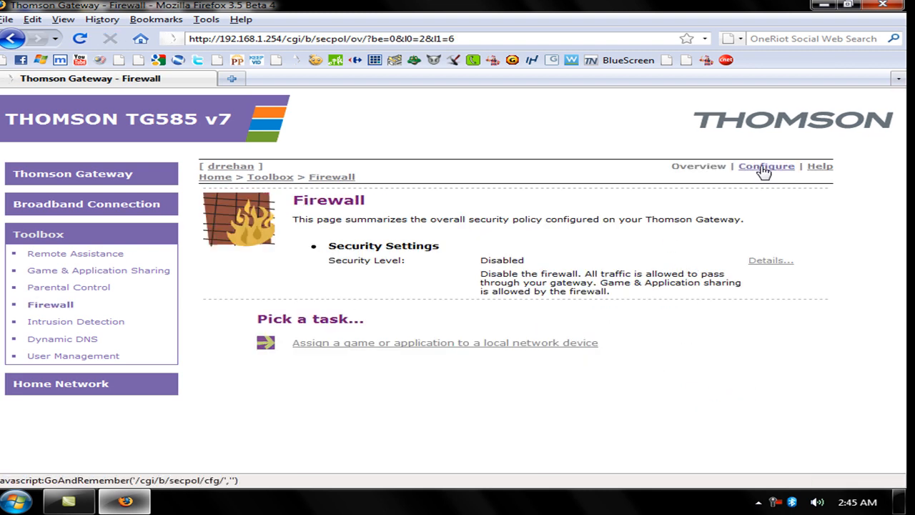
Set the firewall security level to Standard and apply it
left_click(766, 165)
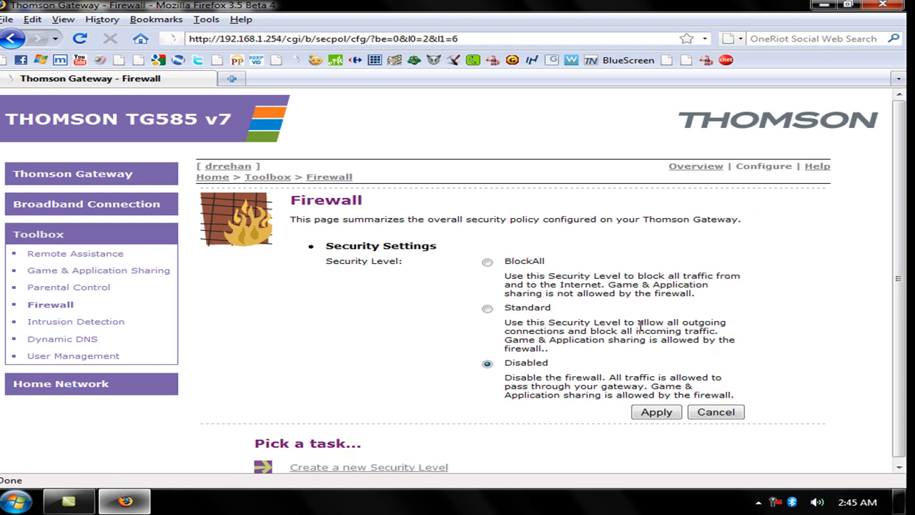
mouse_move(500, 279)
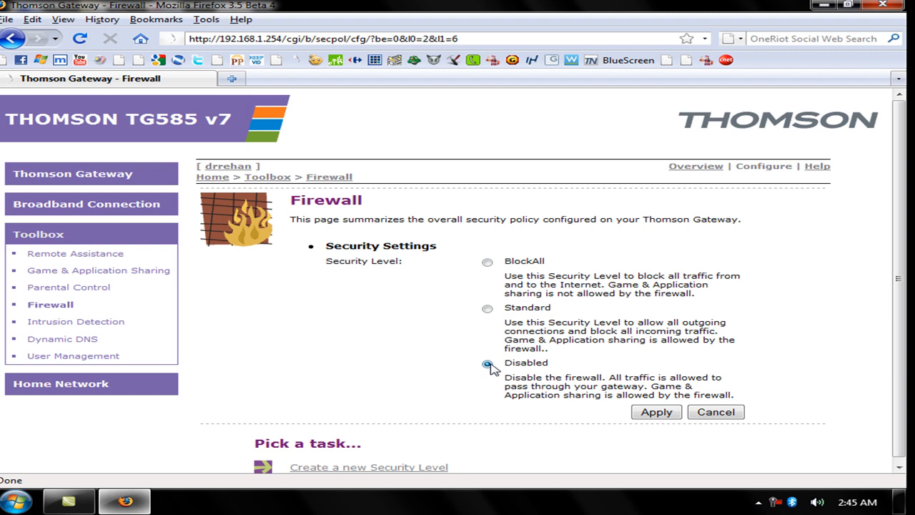
left_click(487, 363)
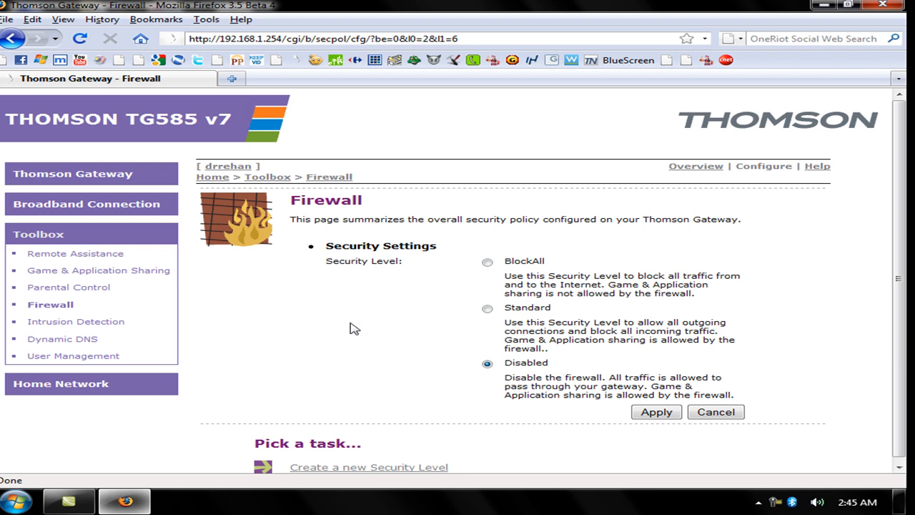
left_click(487, 306)
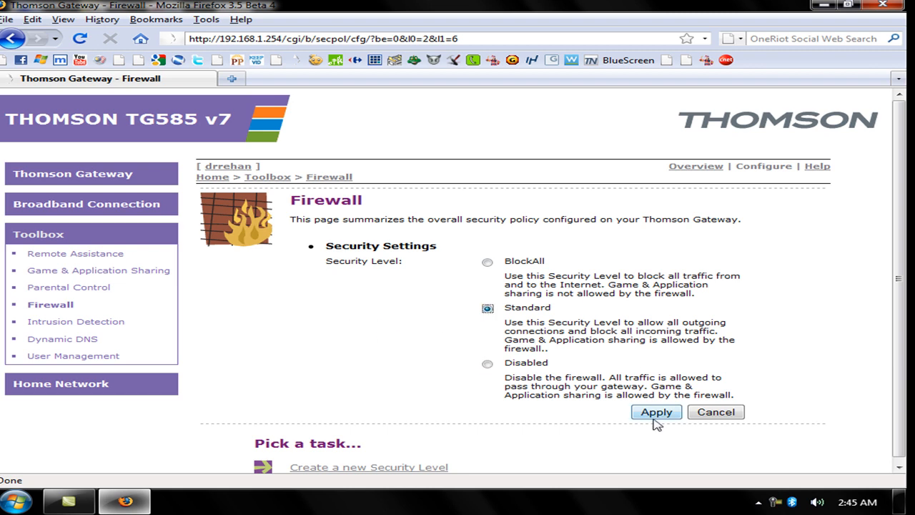
left_click(656, 412)
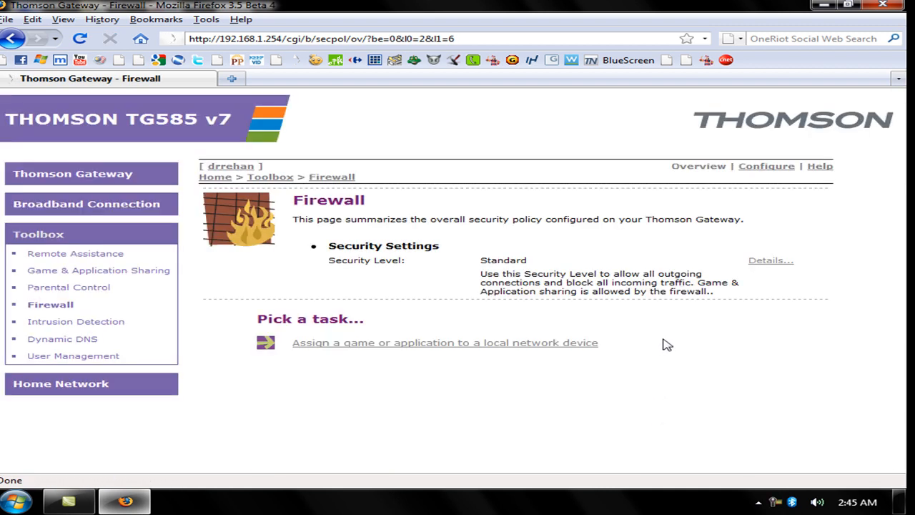
mouse_move(584, 258)
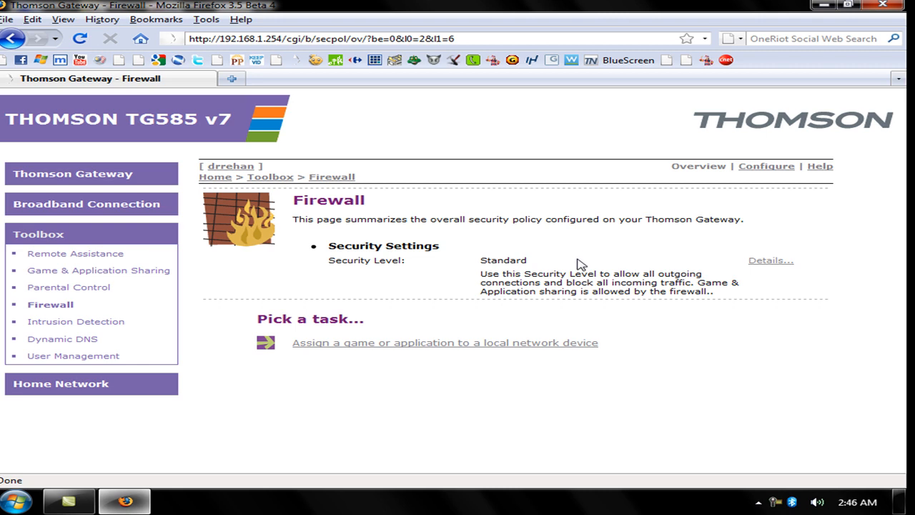
mouse_move(223, 326)
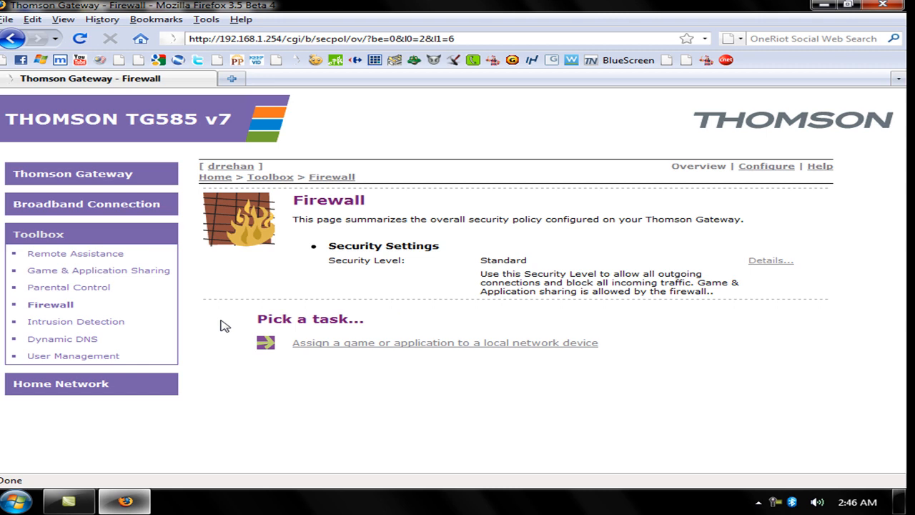
Go to Home Network and view the HACKERONLINE device details
left_click(60, 383)
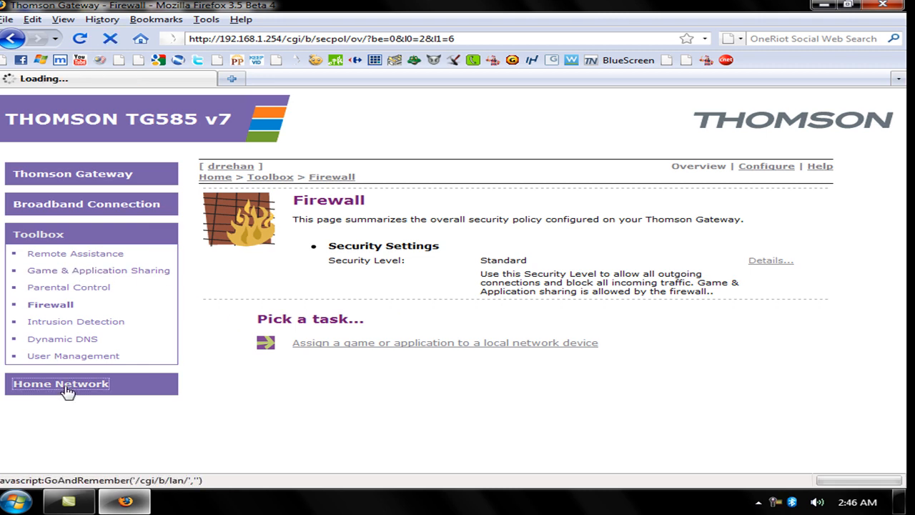
left_click(60, 383)
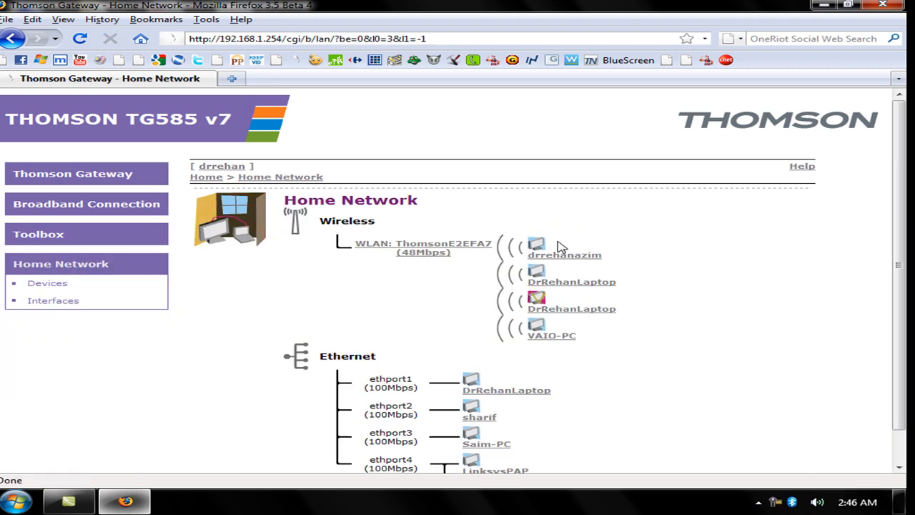
scroll("down", 3)
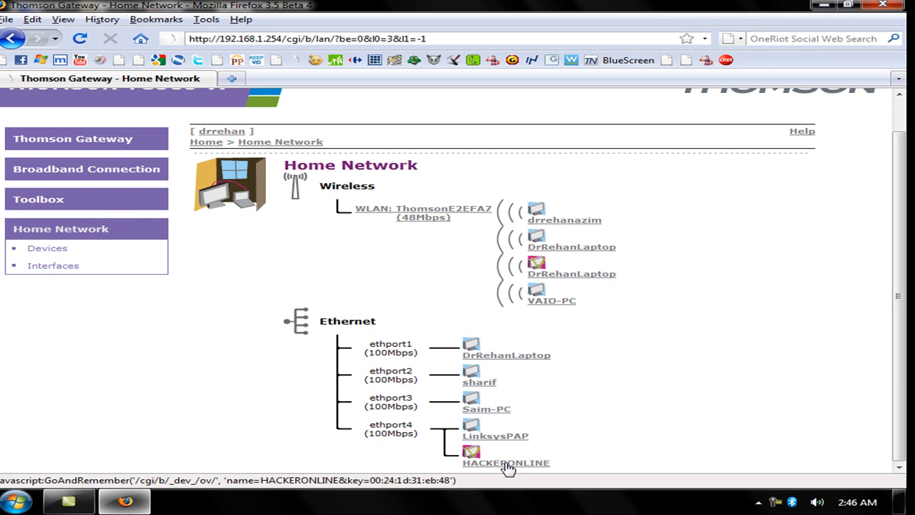
left_click(502, 464)
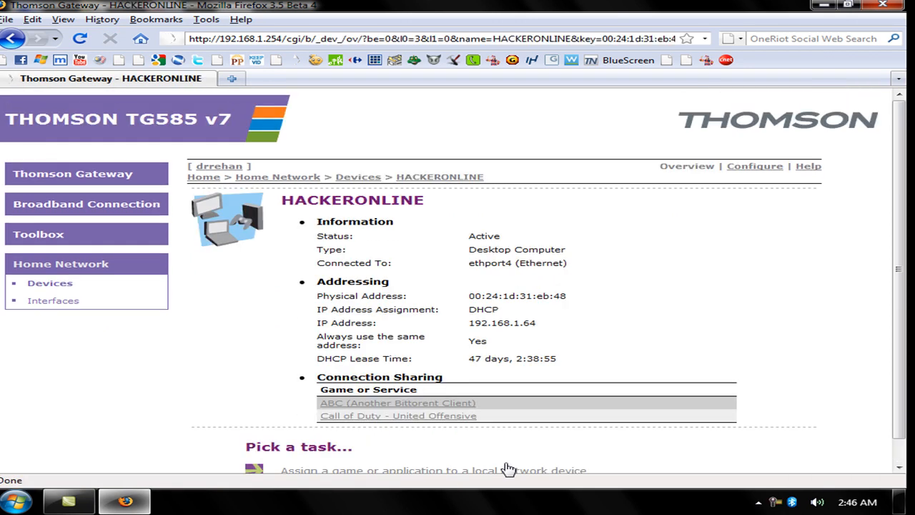
mouse_move(526, 327)
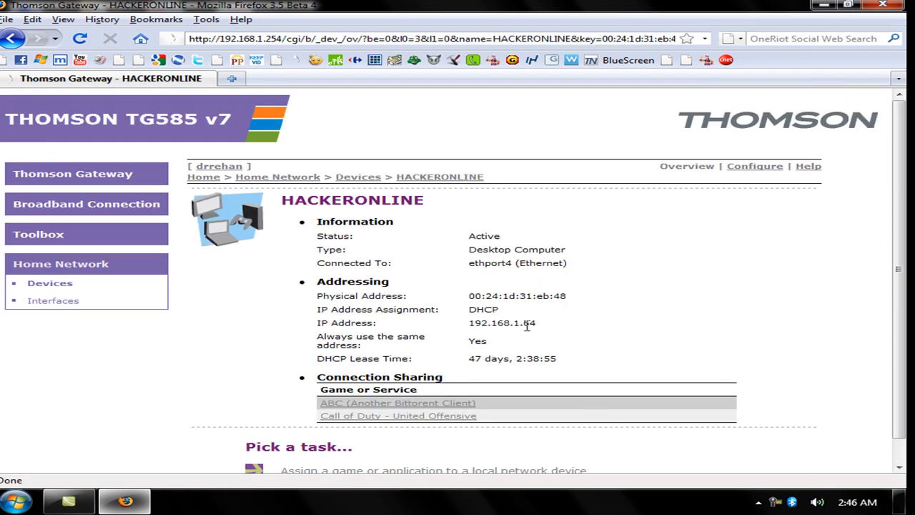
Keep HACKERONLINE always on address 192.168.1.64 and apply the setting
left_click(755, 166)
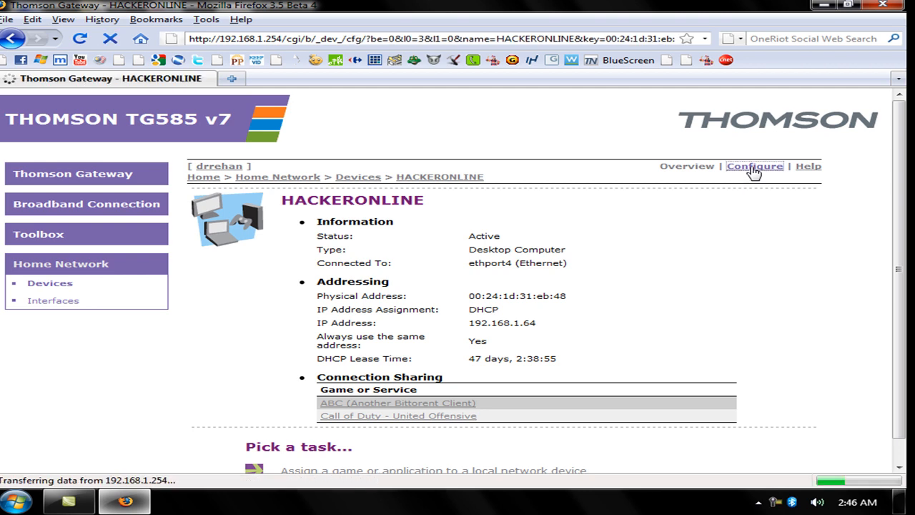
left_click(755, 166)
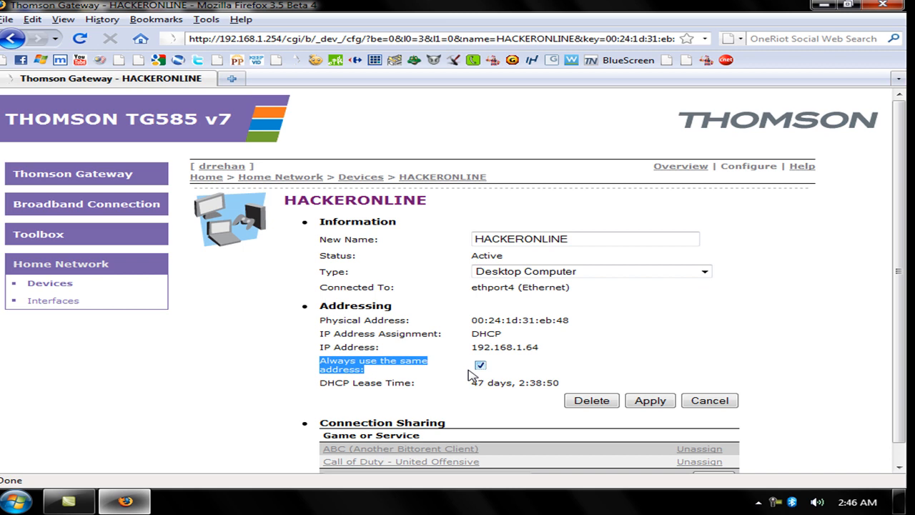
left_click(650, 400)
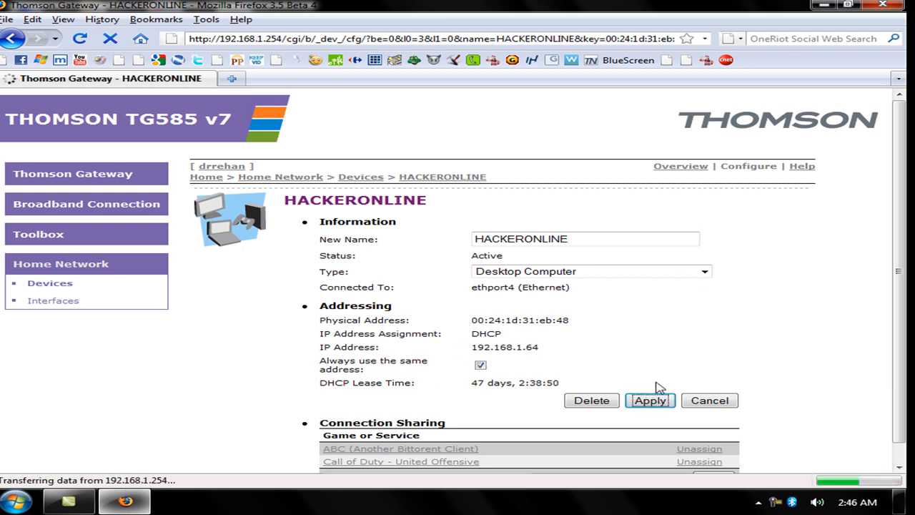
left_click(649, 400)
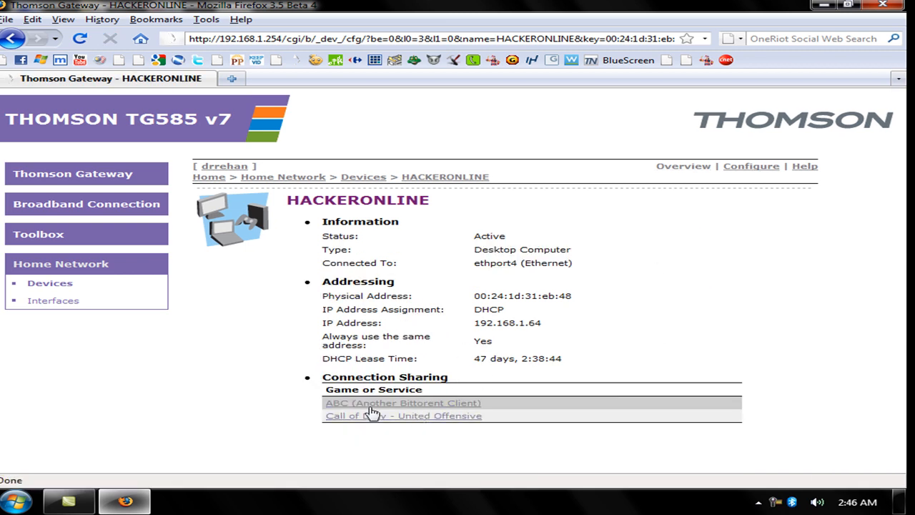
mouse_move(438, 406)
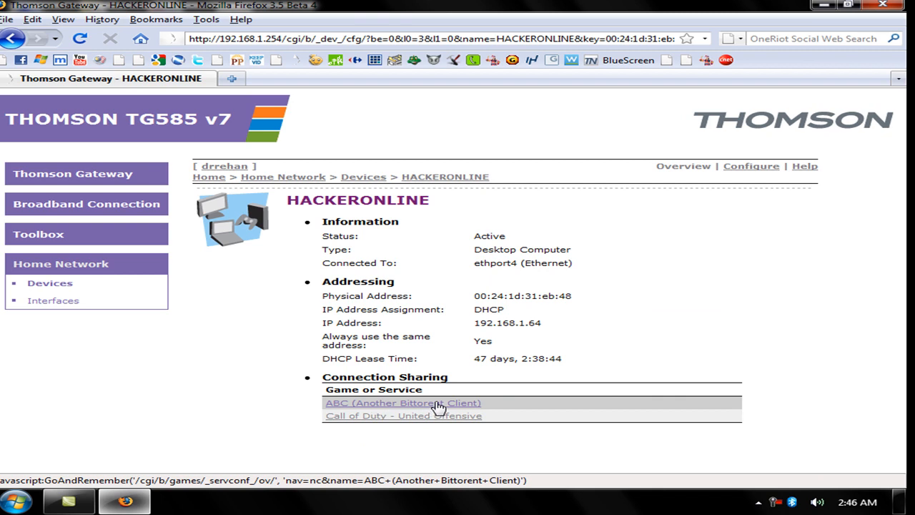
mouse_move(424, 429)
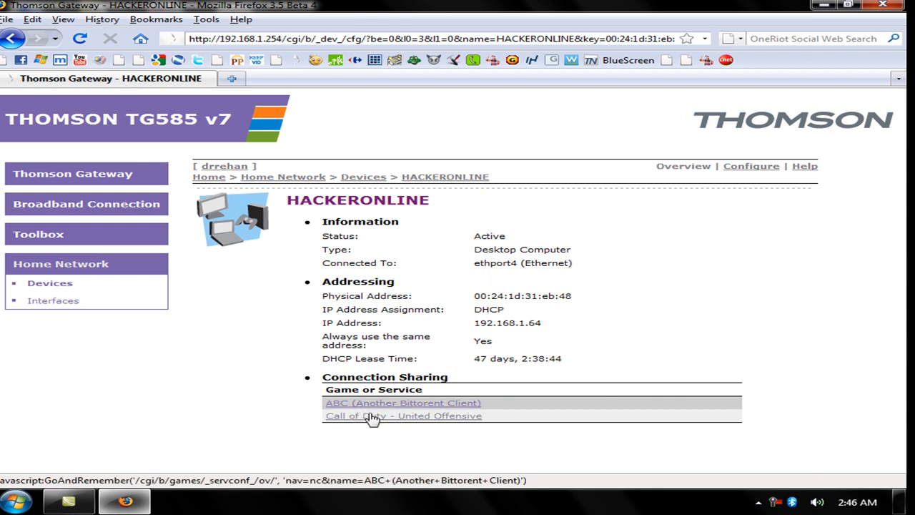
mouse_move(412, 423)
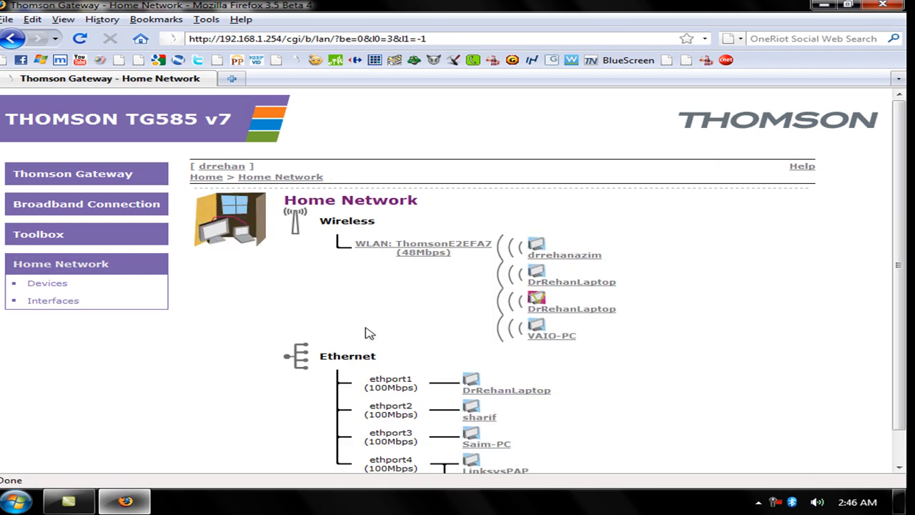
Return to the HACKERONLINE device overview from the Home Network map
scroll("down", 3)
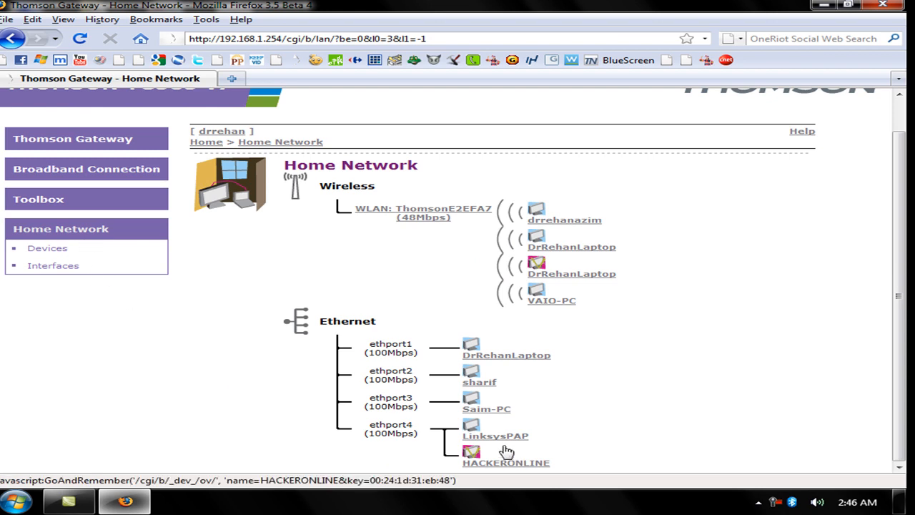
left_click(503, 463)
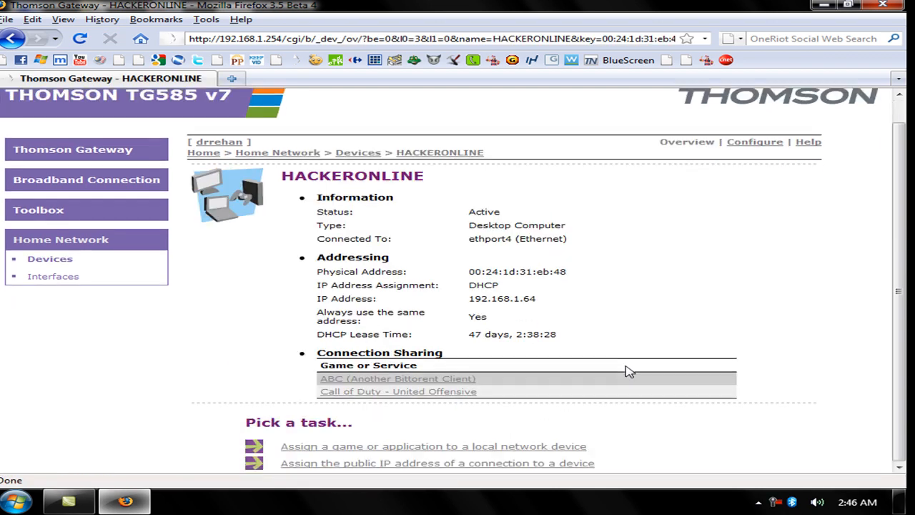
mouse_move(341, 455)
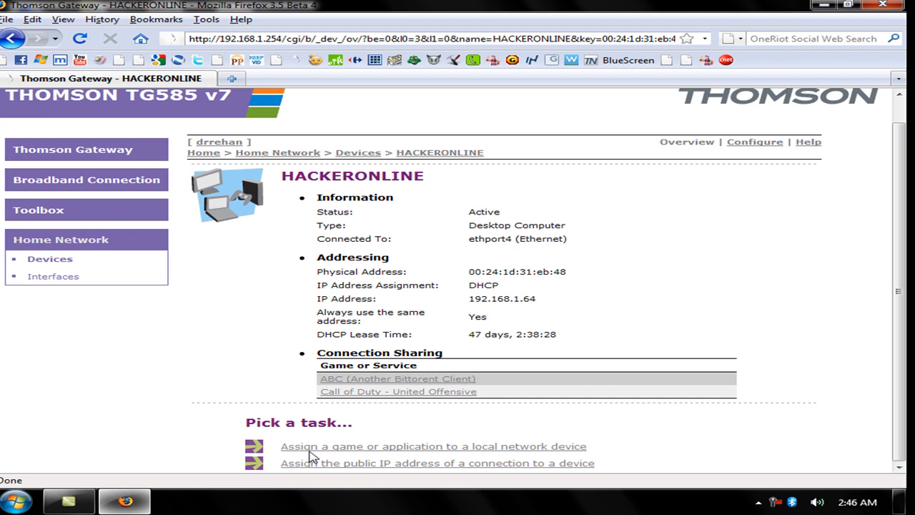
mouse_move(326, 470)
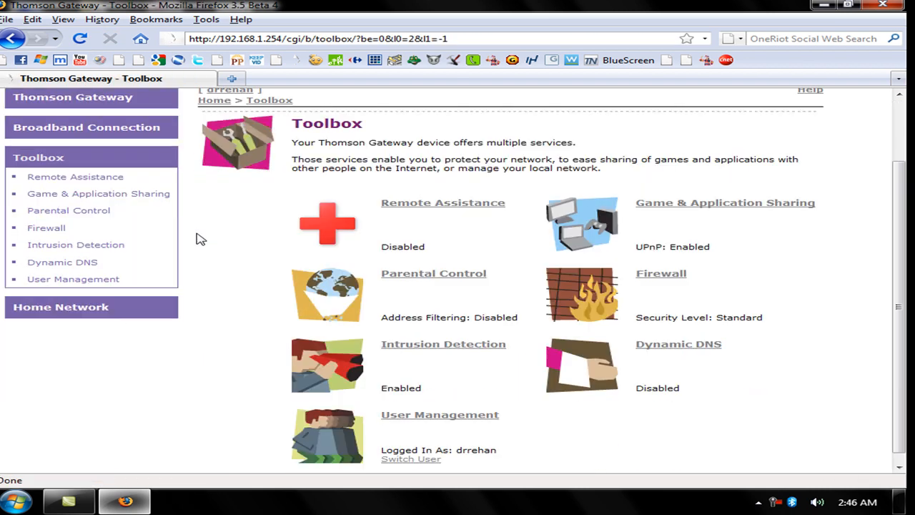
mouse_move(712, 211)
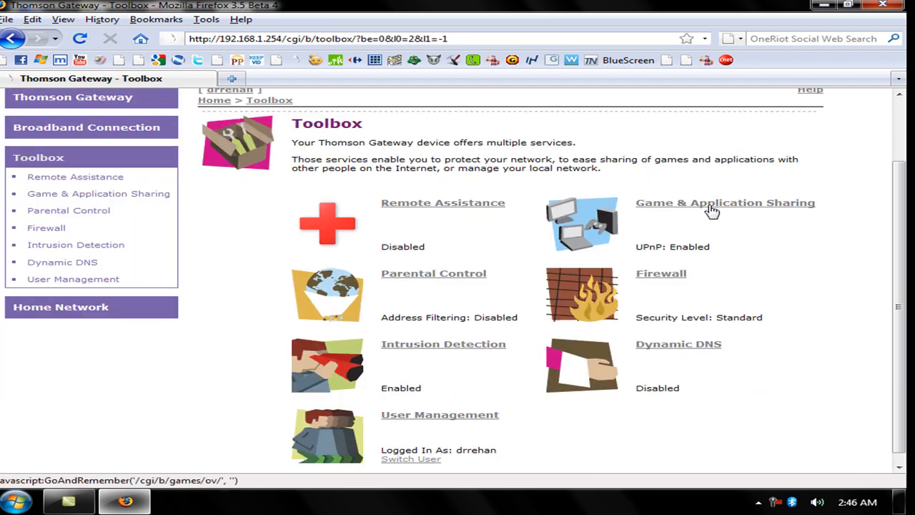
mouse_move(638, 245)
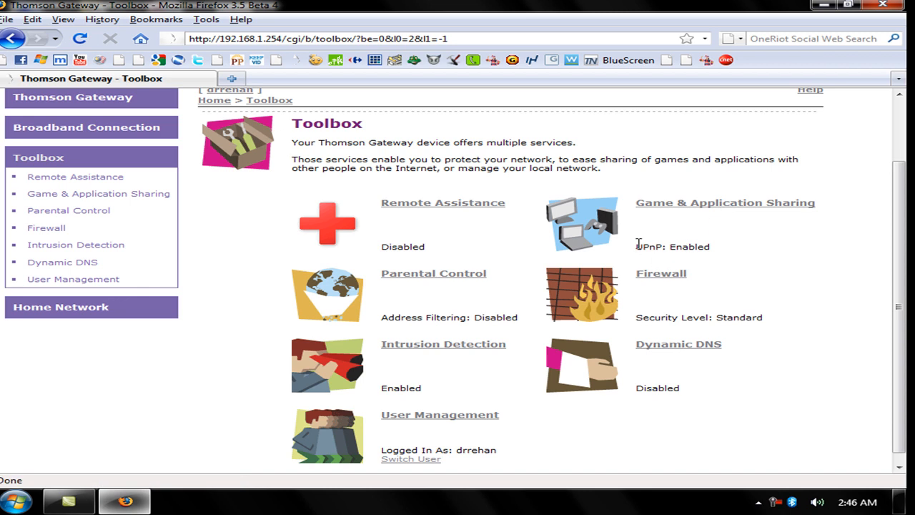
mouse_move(738, 255)
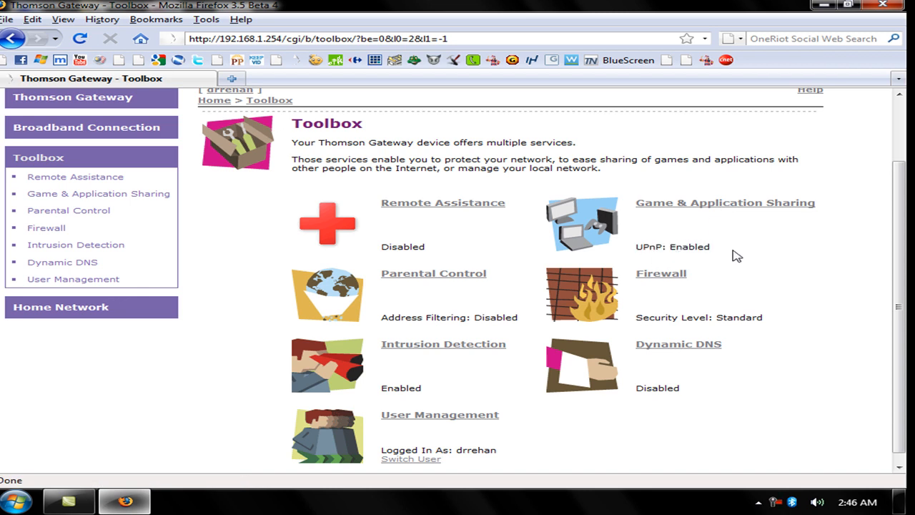
View the Game & Application Sharing page listing assigned games and devices
left_click(725, 203)
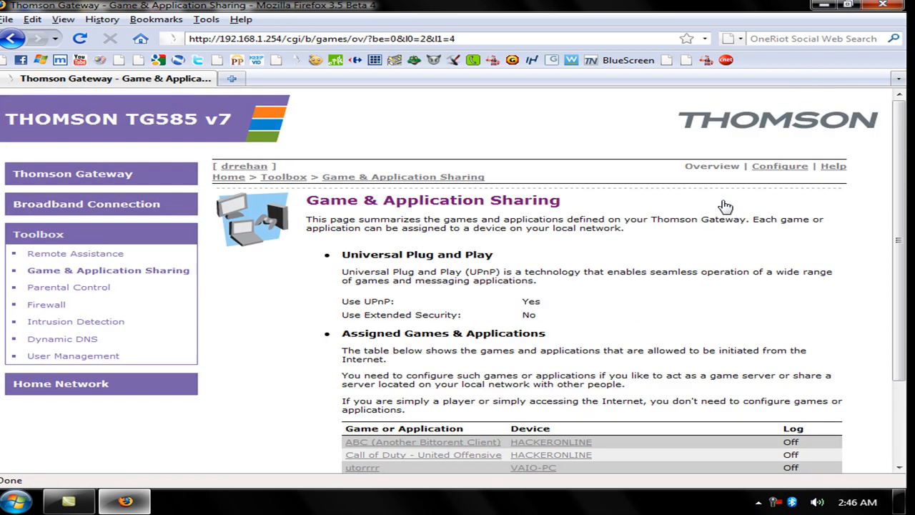
scroll("down", 3)
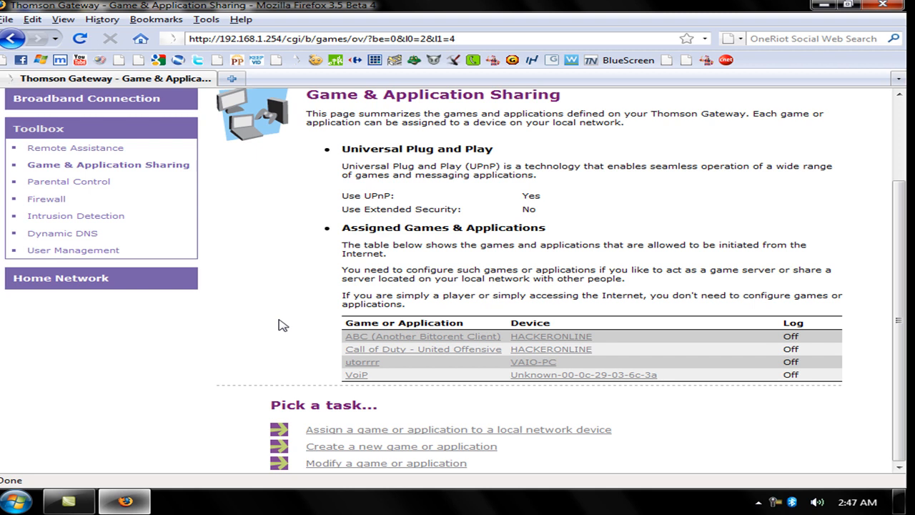
mouse_move(336, 228)
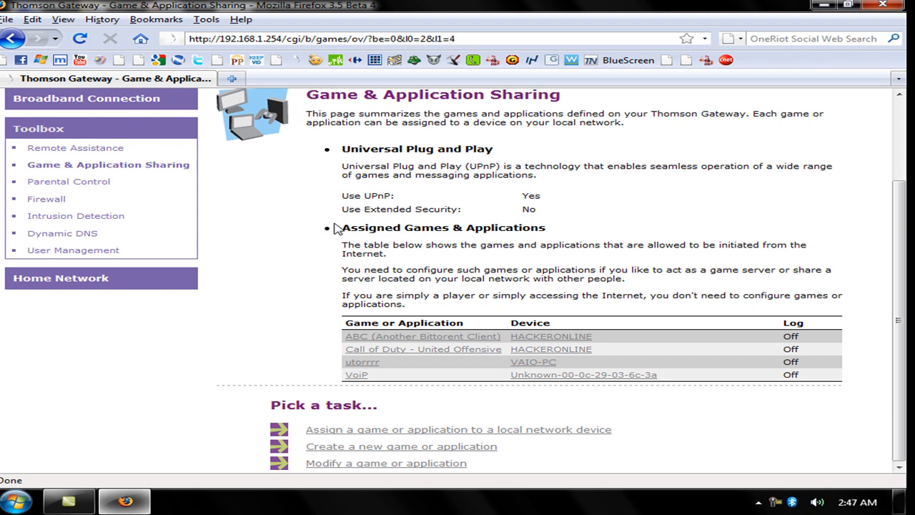
mouse_move(463, 306)
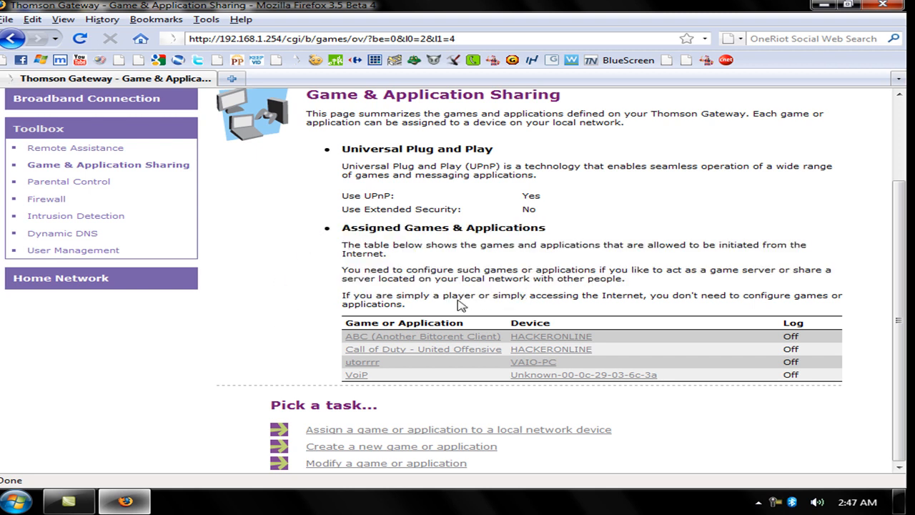
mouse_move(380, 452)
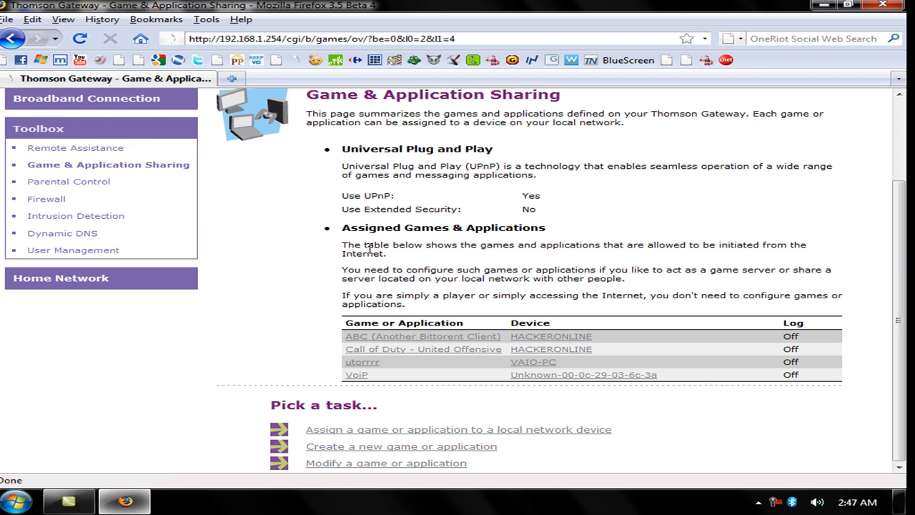
Create a new application named YasitPort with Manual Entry of Port Maps
left_click(402, 447)
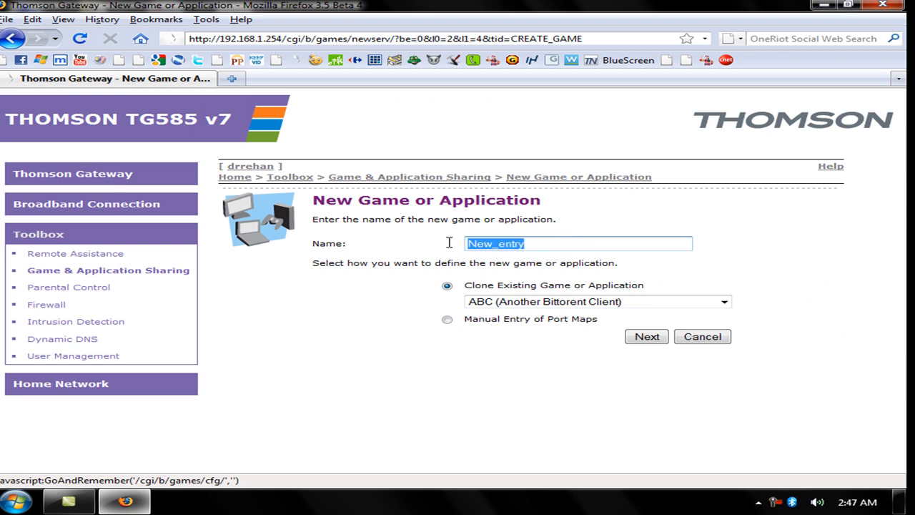
mouse_move(585, 240)
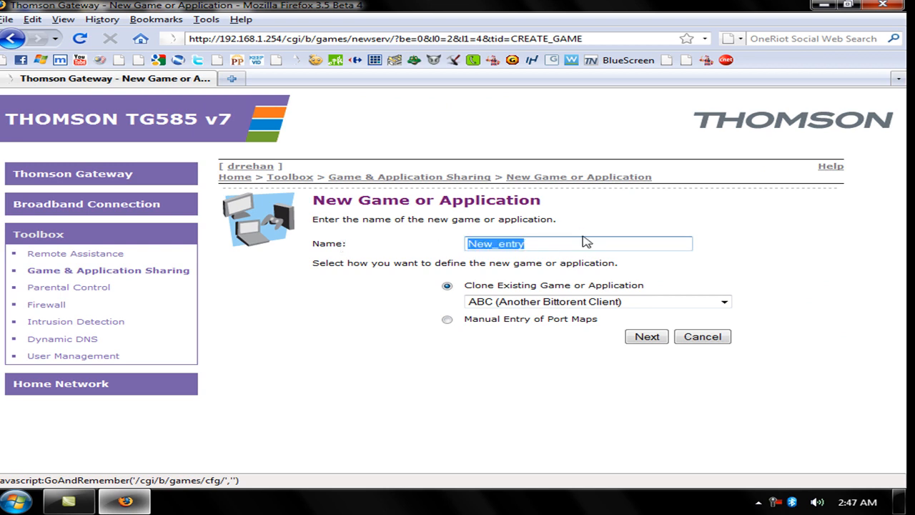
type("Yasit")
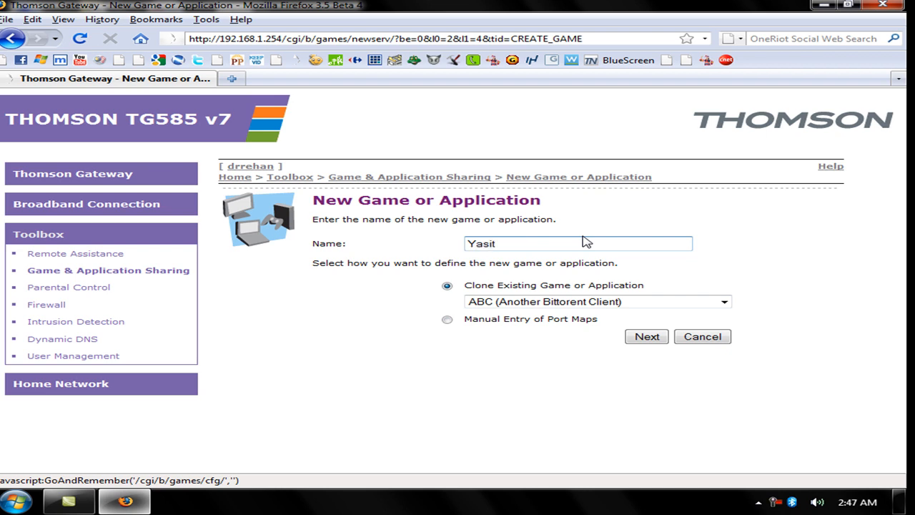
type("Port")
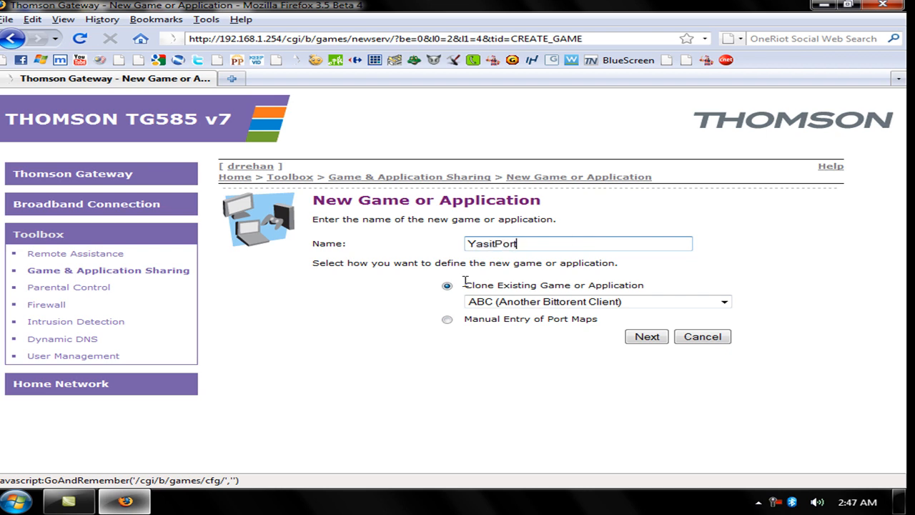
left_click(446, 319)
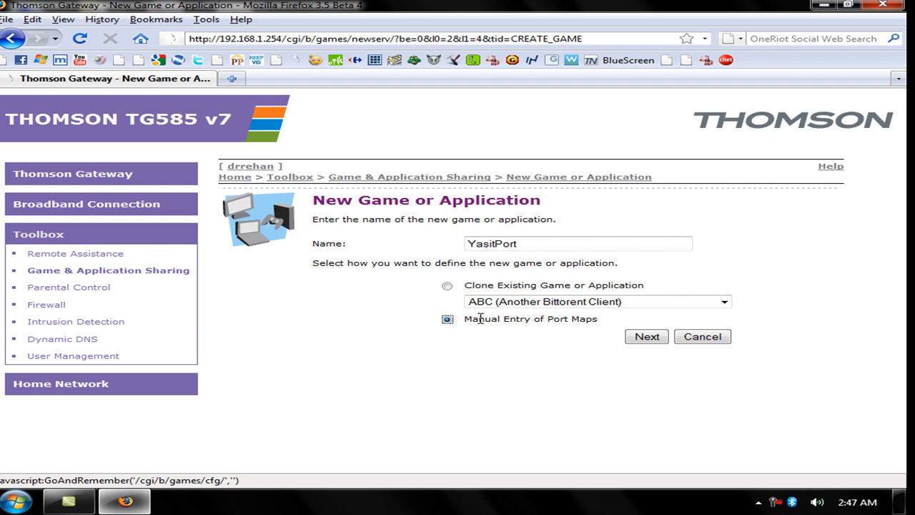
left_click(646, 336)
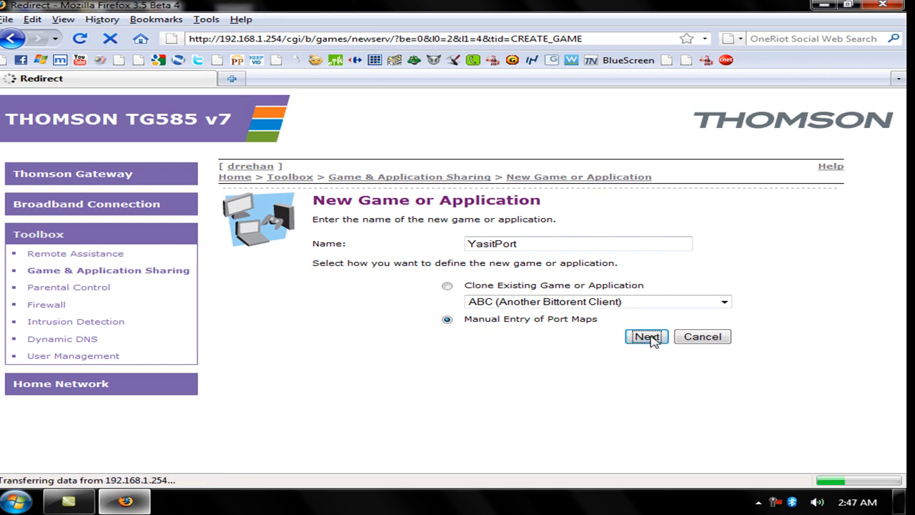
left_click(646, 336)
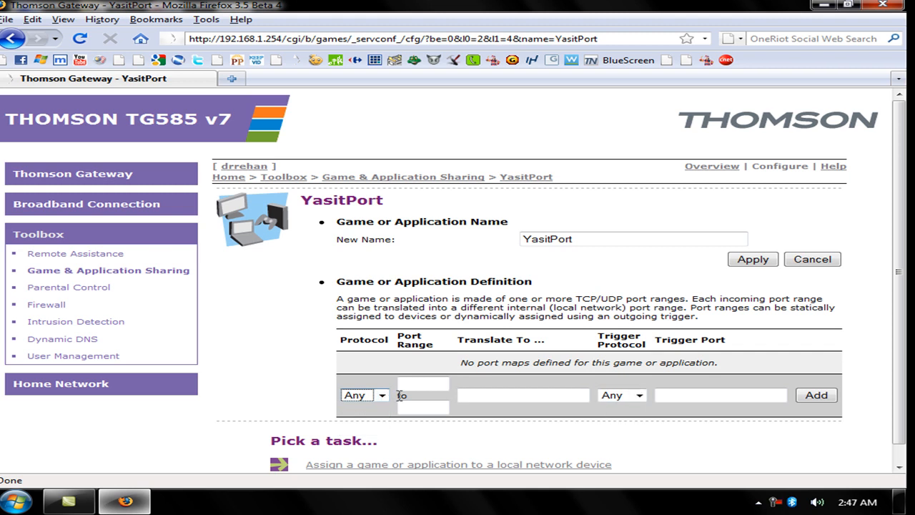
Add a port map 28960 translated to 28960 with trigger 28960 to YasitPort, then go to Home Network
left_click(422, 384)
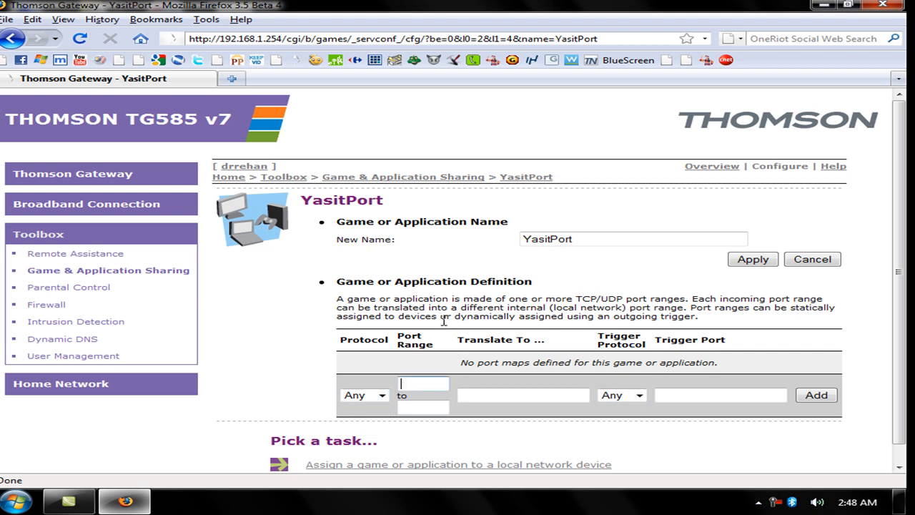
type("28960")
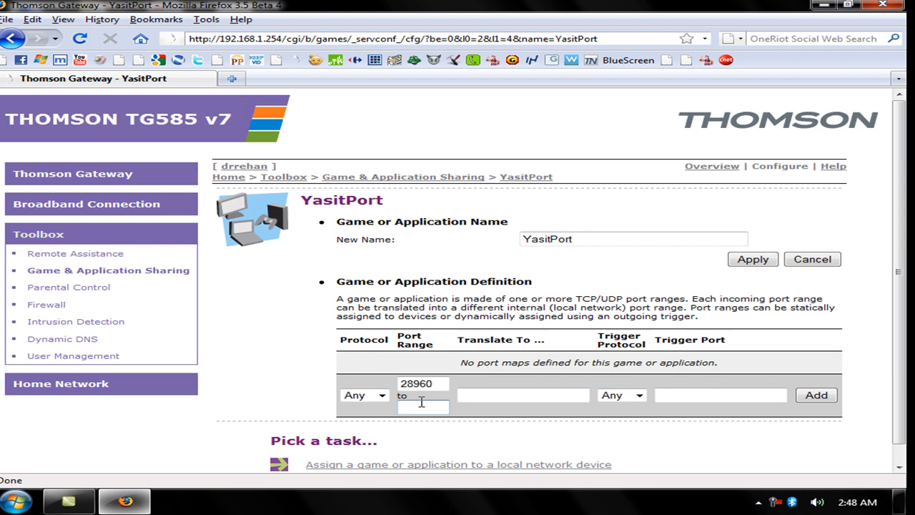
left_click(424, 406)
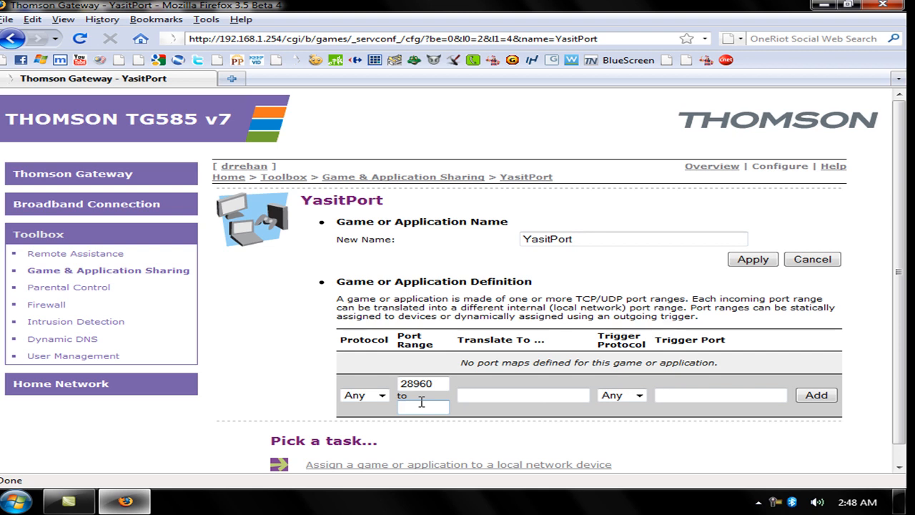
type("28")
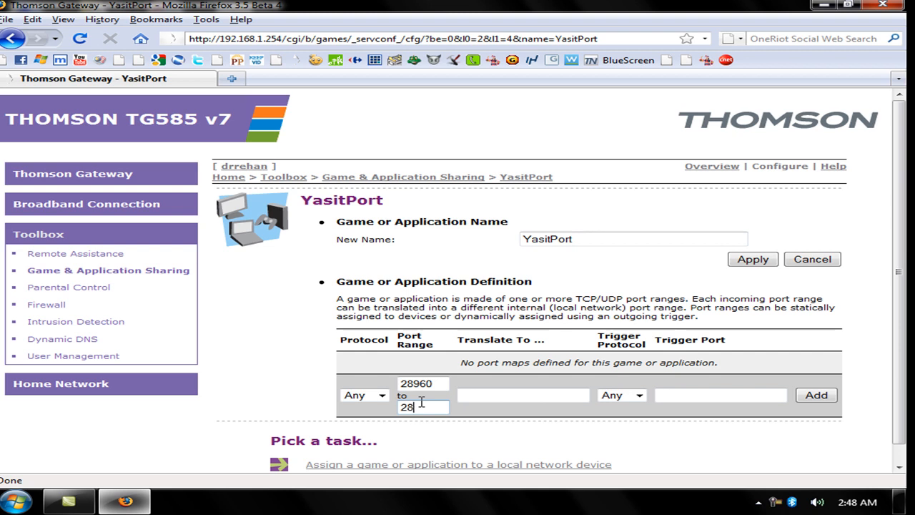
left_click(522, 395)
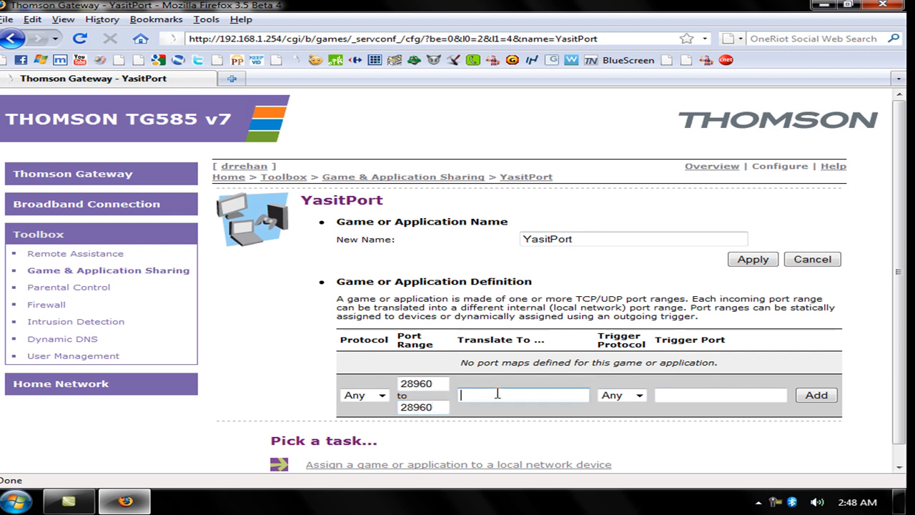
type("28960")
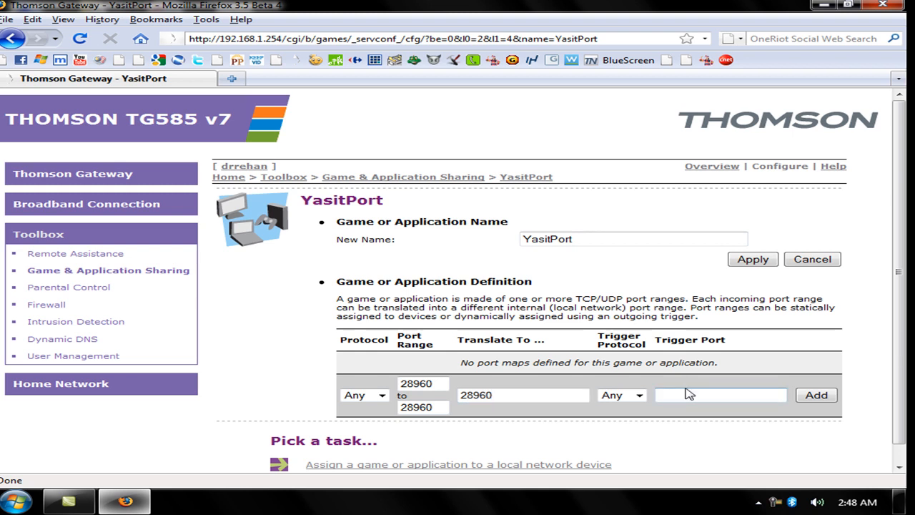
type("28960")
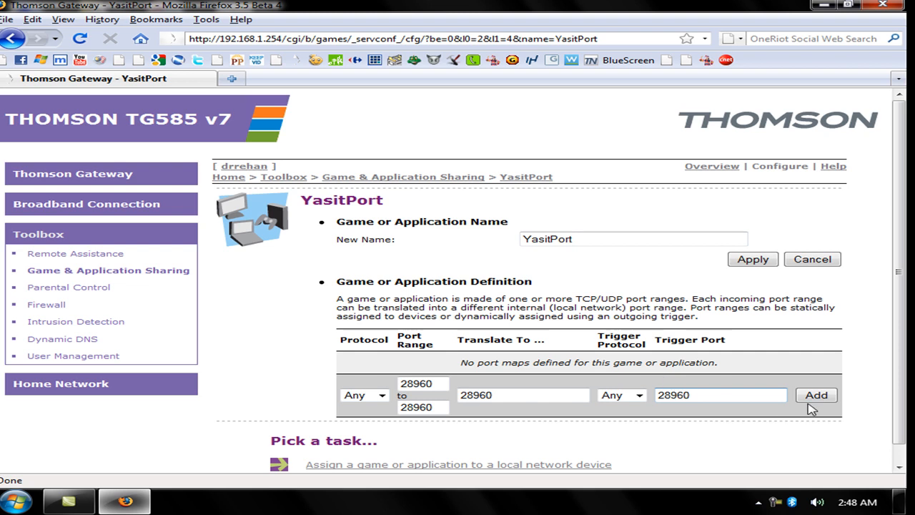
left_click(815, 395)
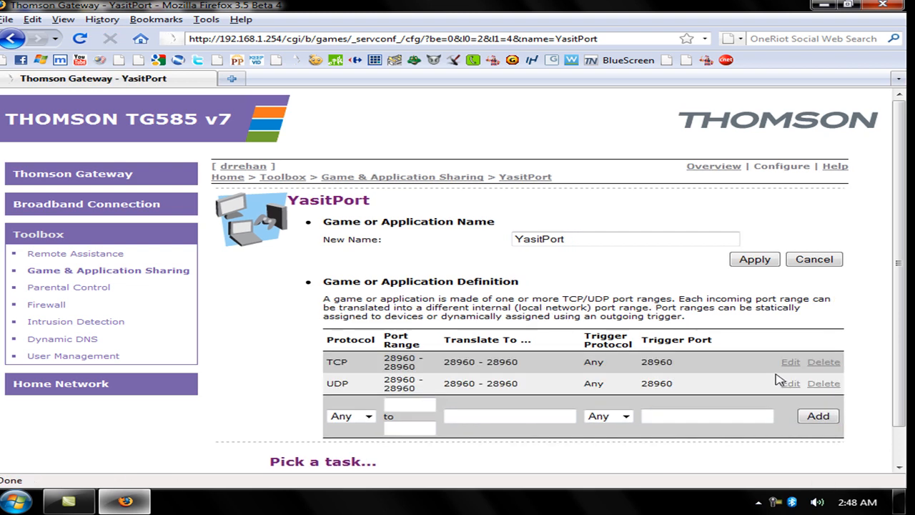
mouse_move(771, 283)
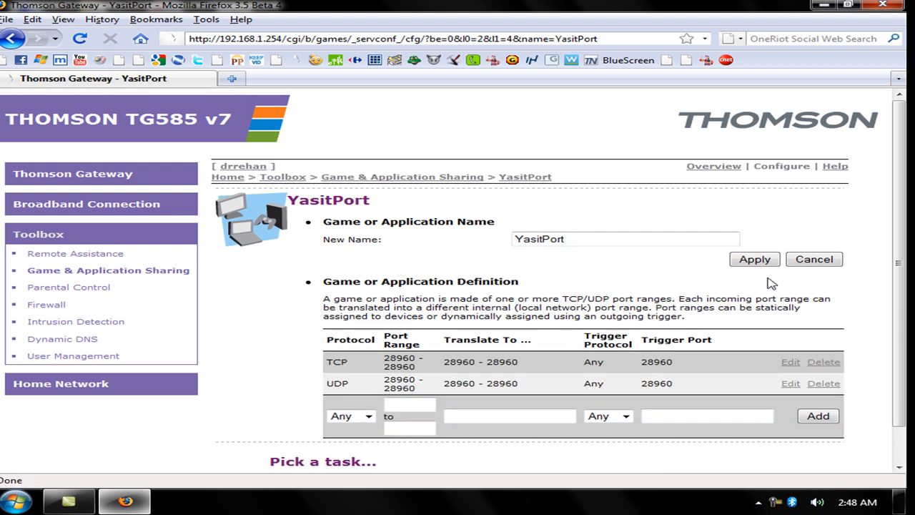
left_click(755, 258)
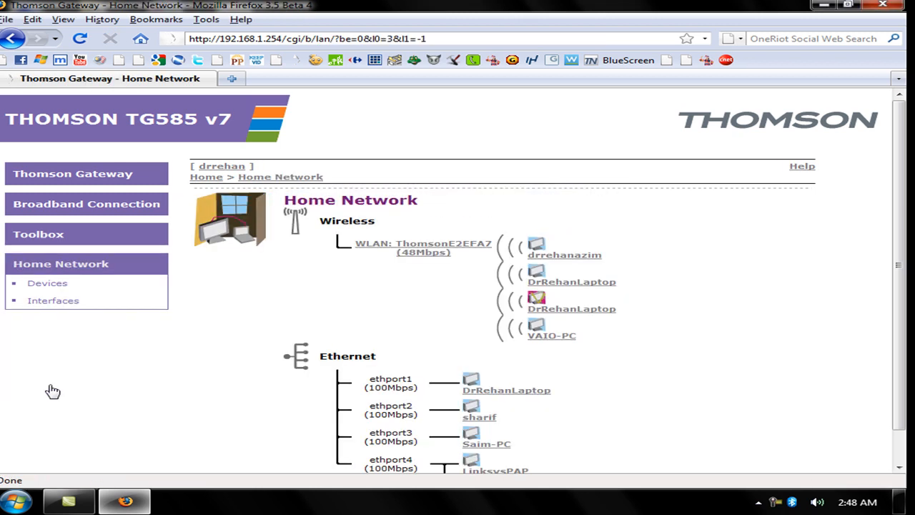
Bring up the HACKERONLINE device page in Configure mode
scroll("down", 3)
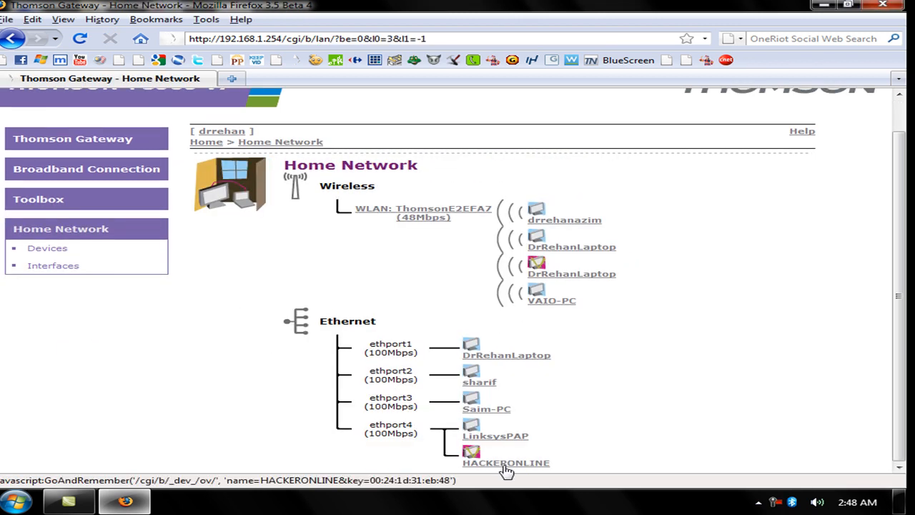
left_click(497, 464)
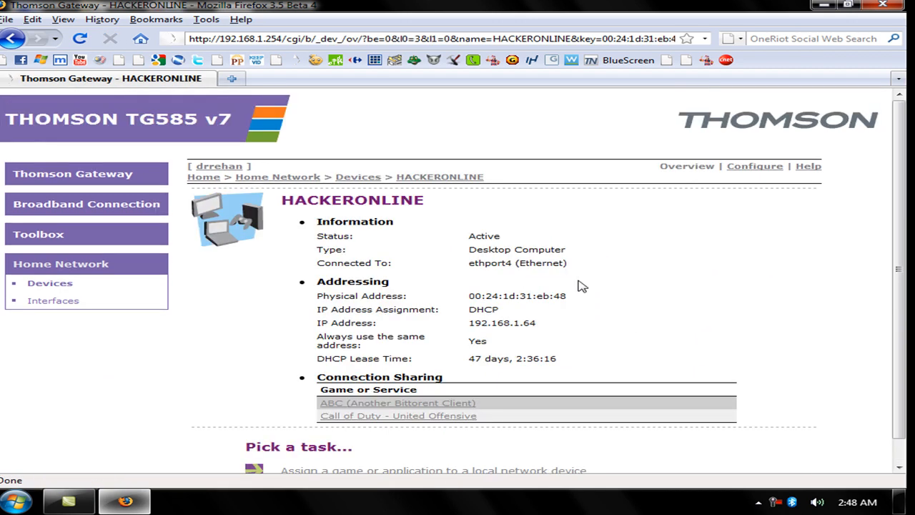
mouse_move(761, 174)
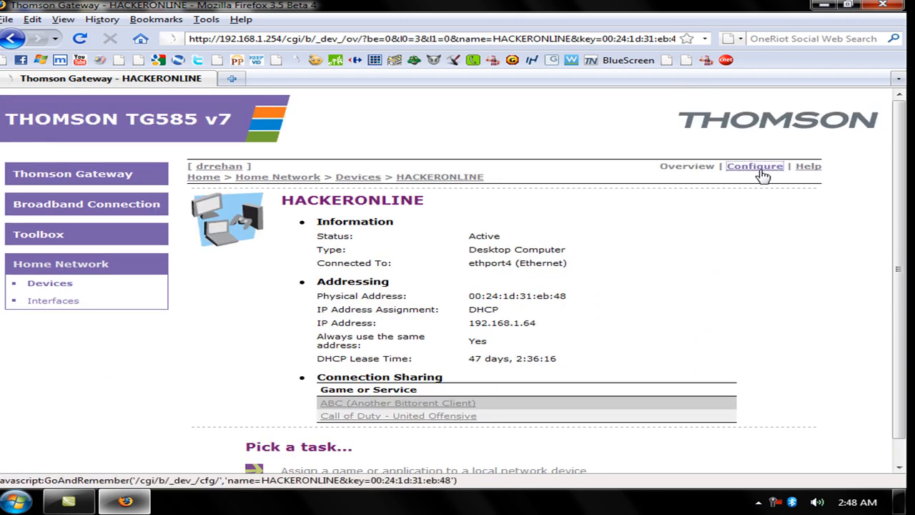
left_click(755, 166)
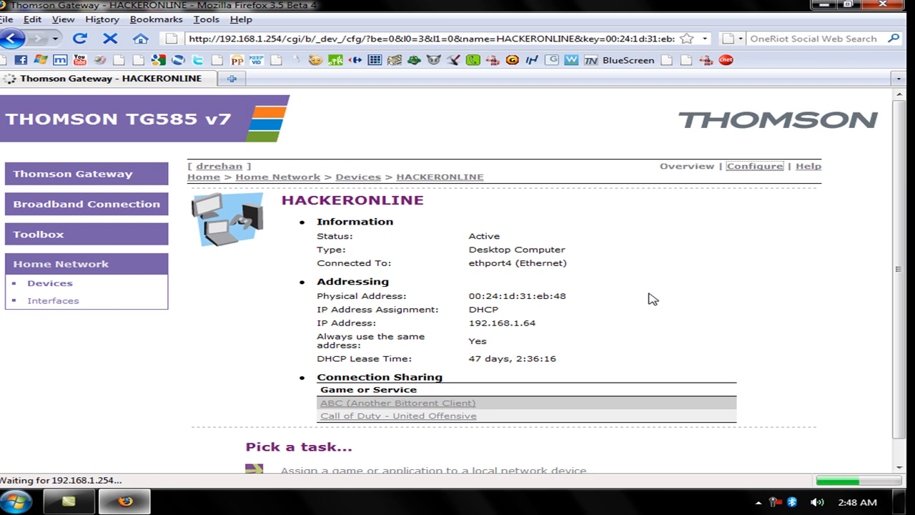
left_click(755, 166)
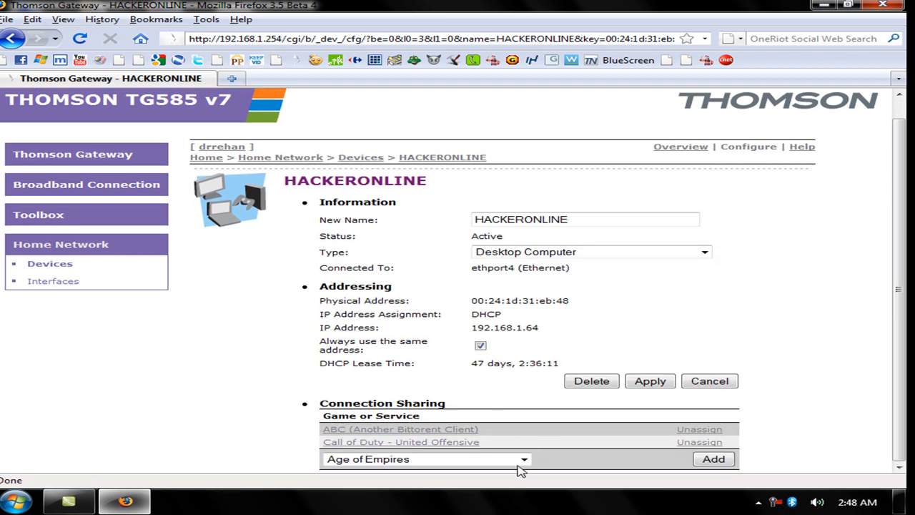
Assign YasitPort to HACKERONLINE via the Connection Sharing list and Add
left_click(522, 460)
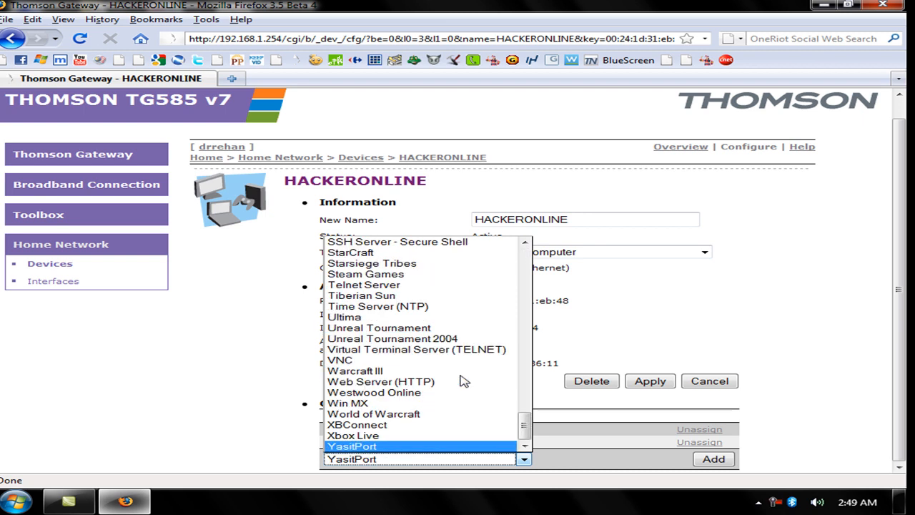
left_click(352, 446)
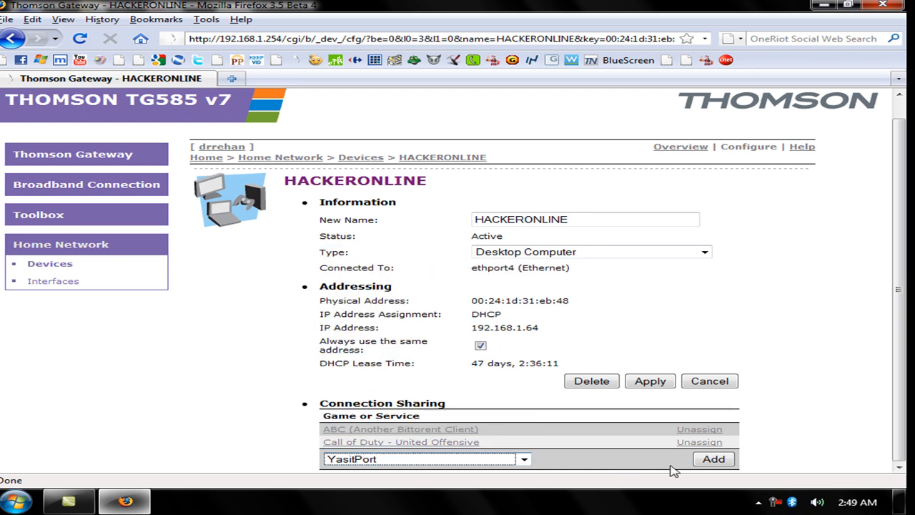
left_click(714, 459)
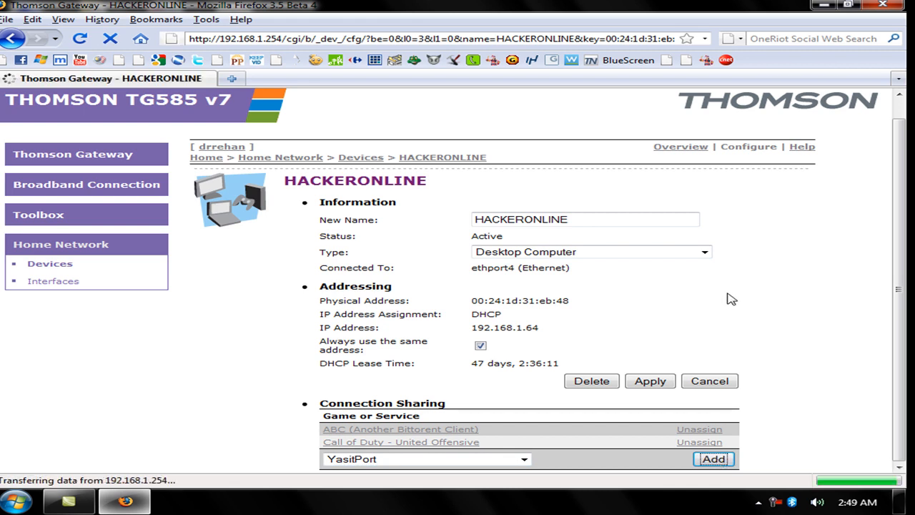